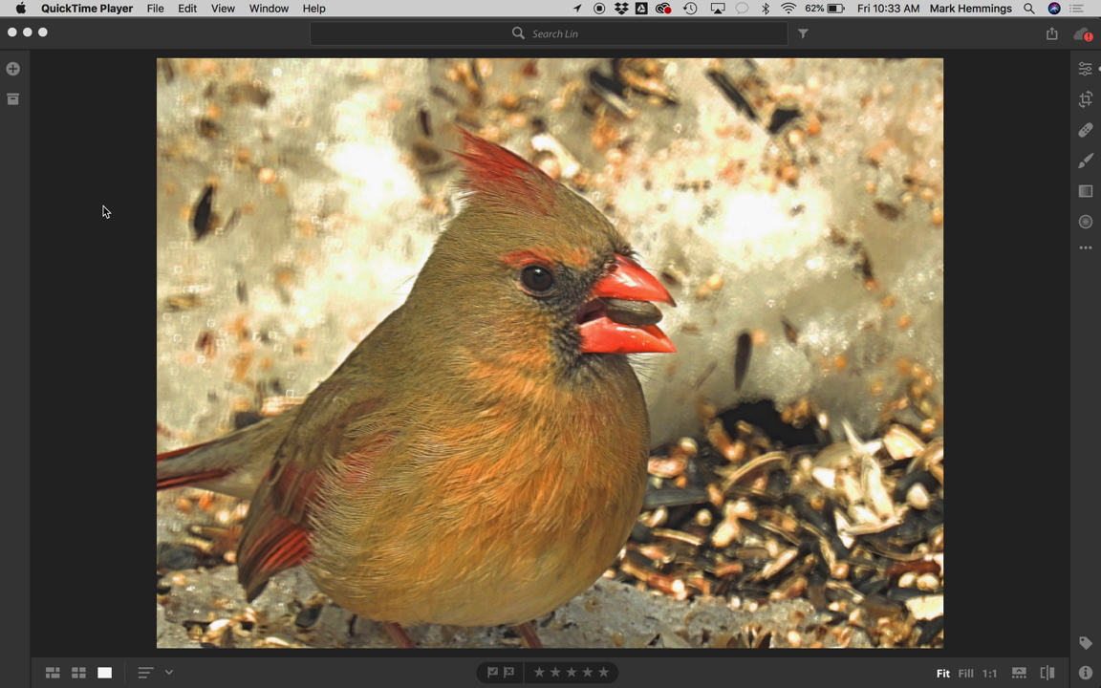
mouse_move(562, 348)
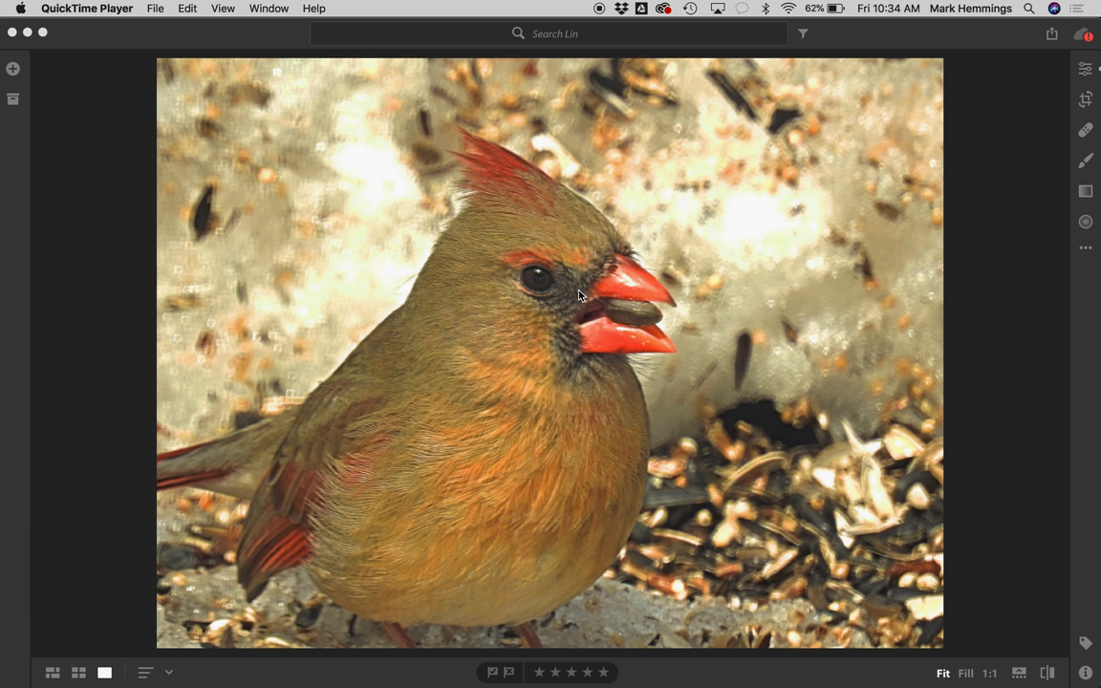
mouse_move(629, 335)
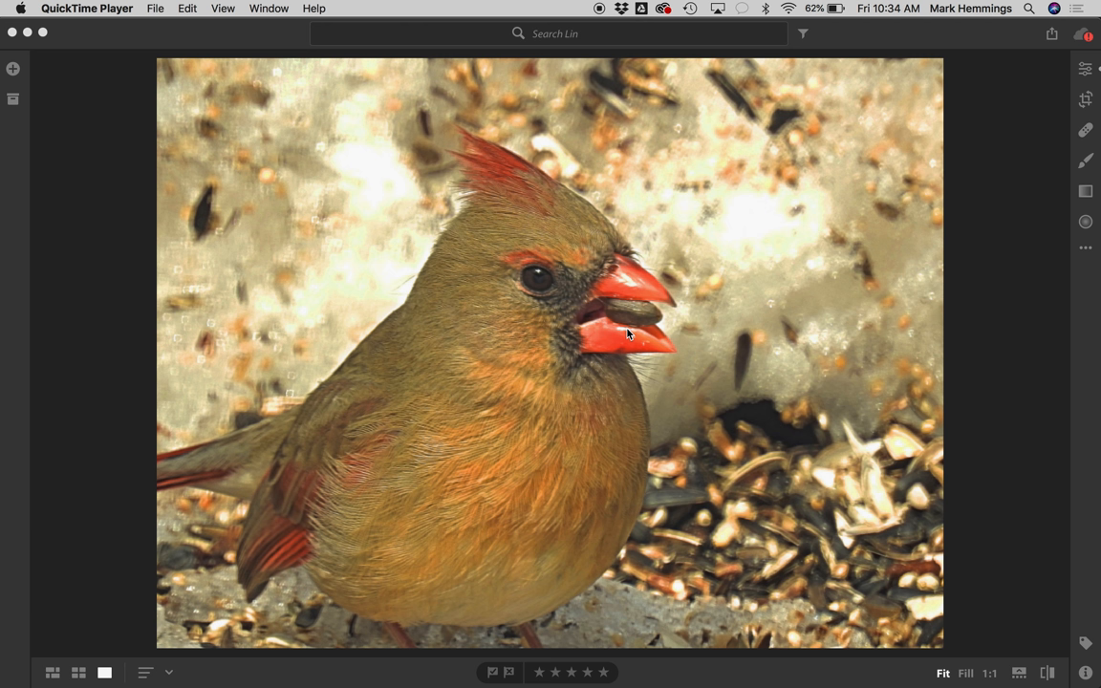
mouse_move(505, 482)
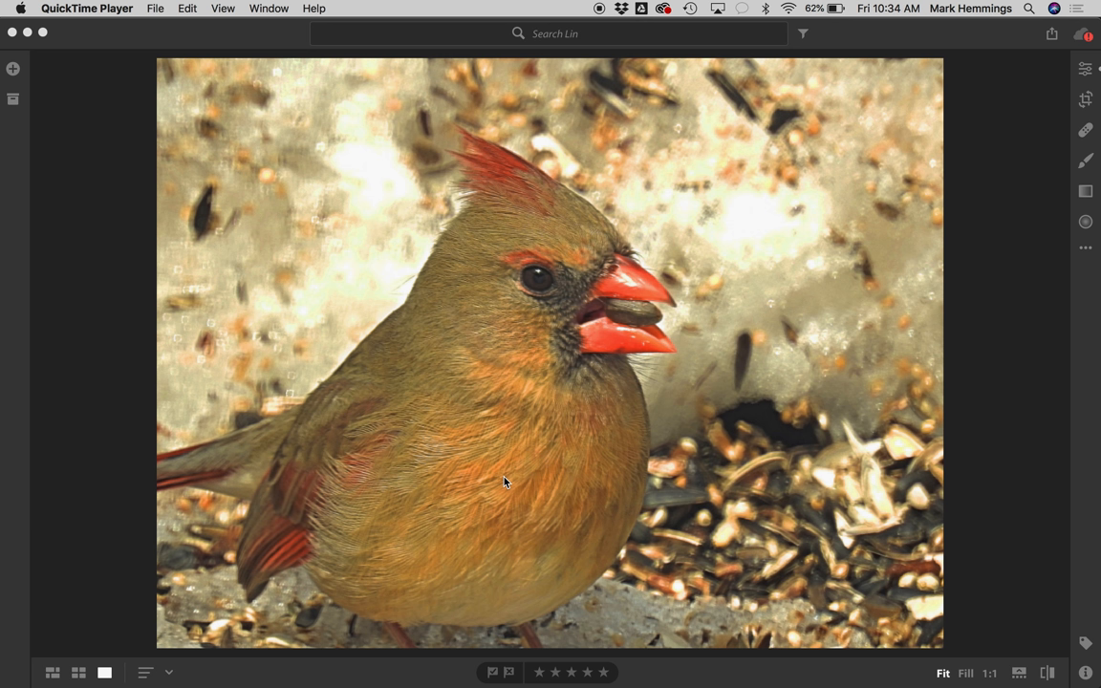
mouse_move(646, 336)
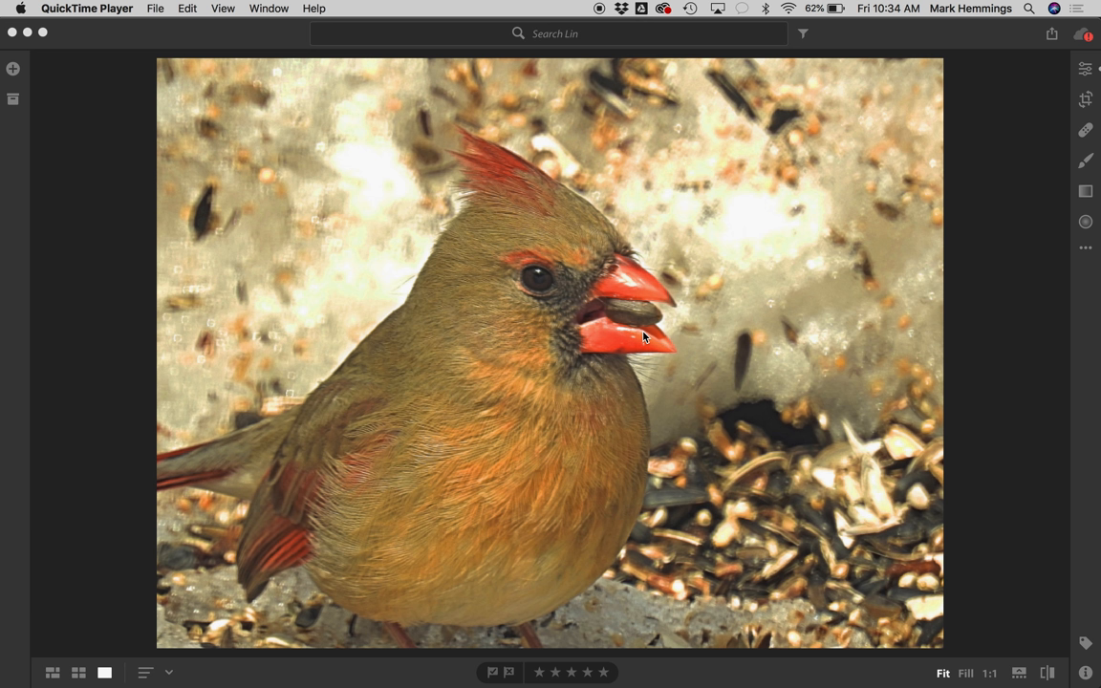
mouse_move(466, 332)
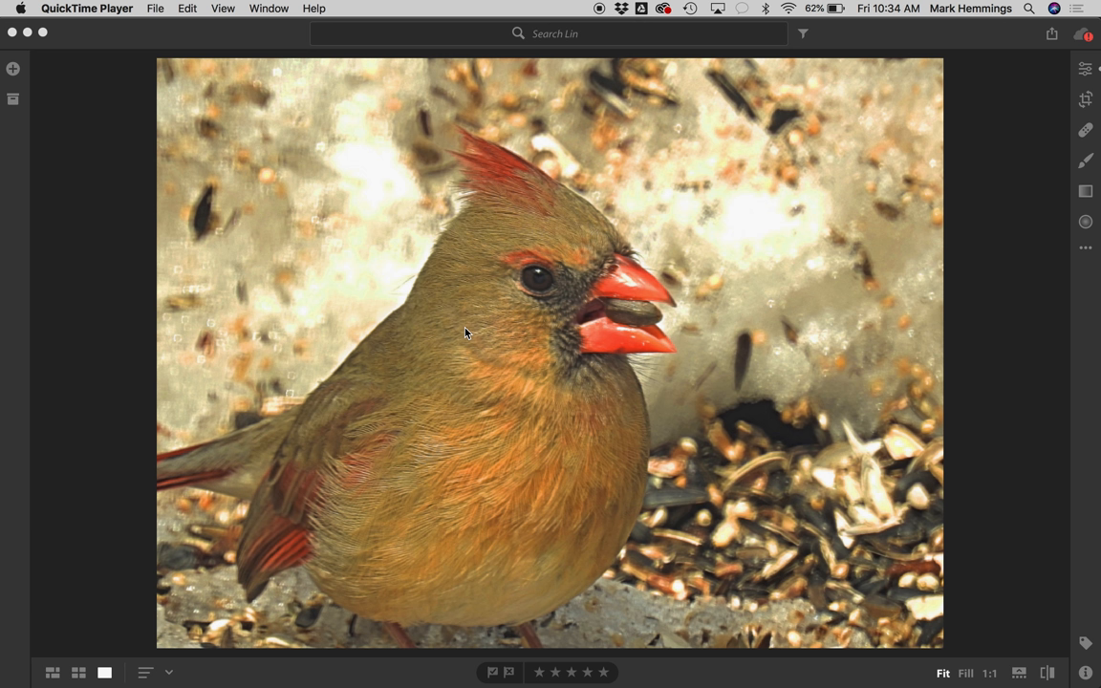
mouse_move(761, 122)
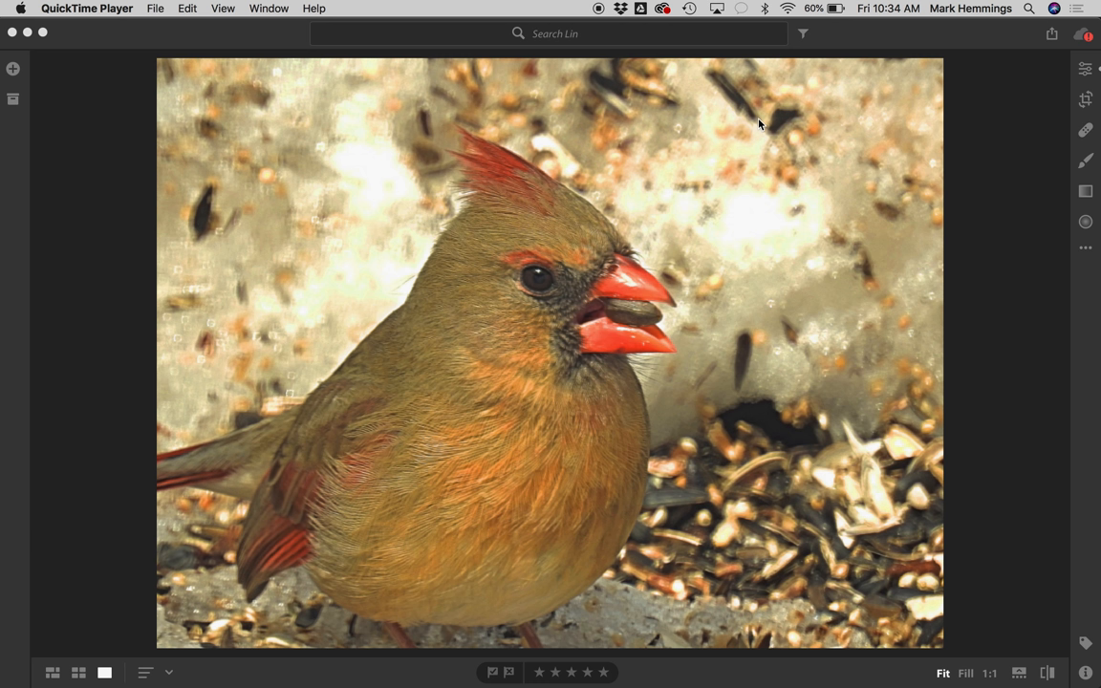
mouse_move(373, 268)
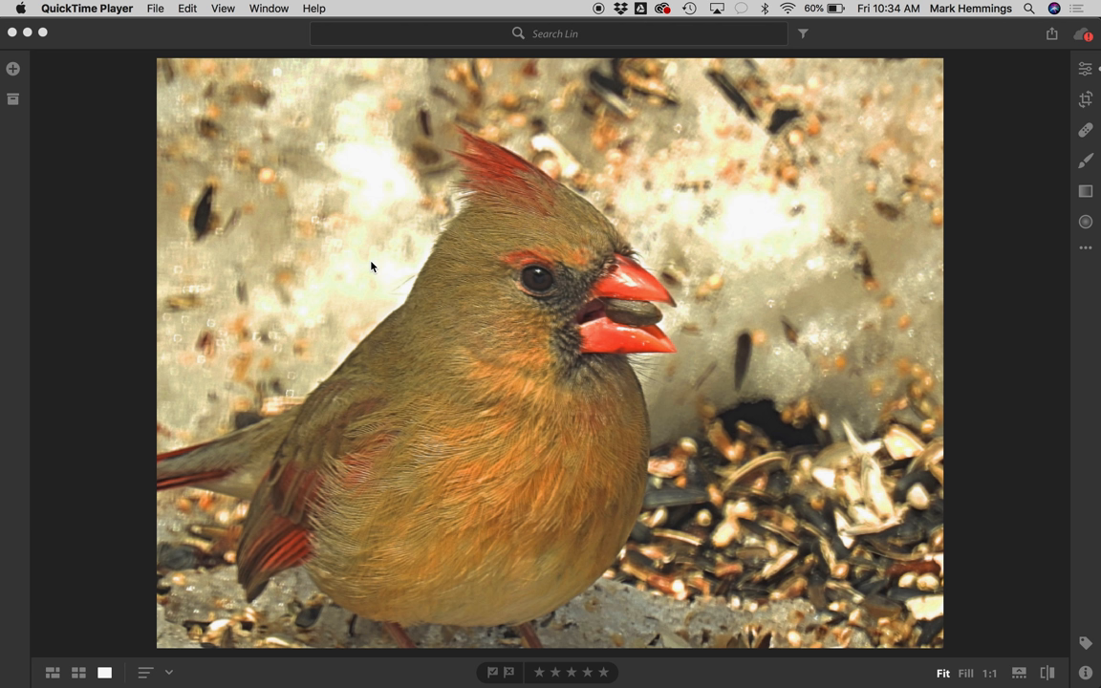
mouse_move(535, 246)
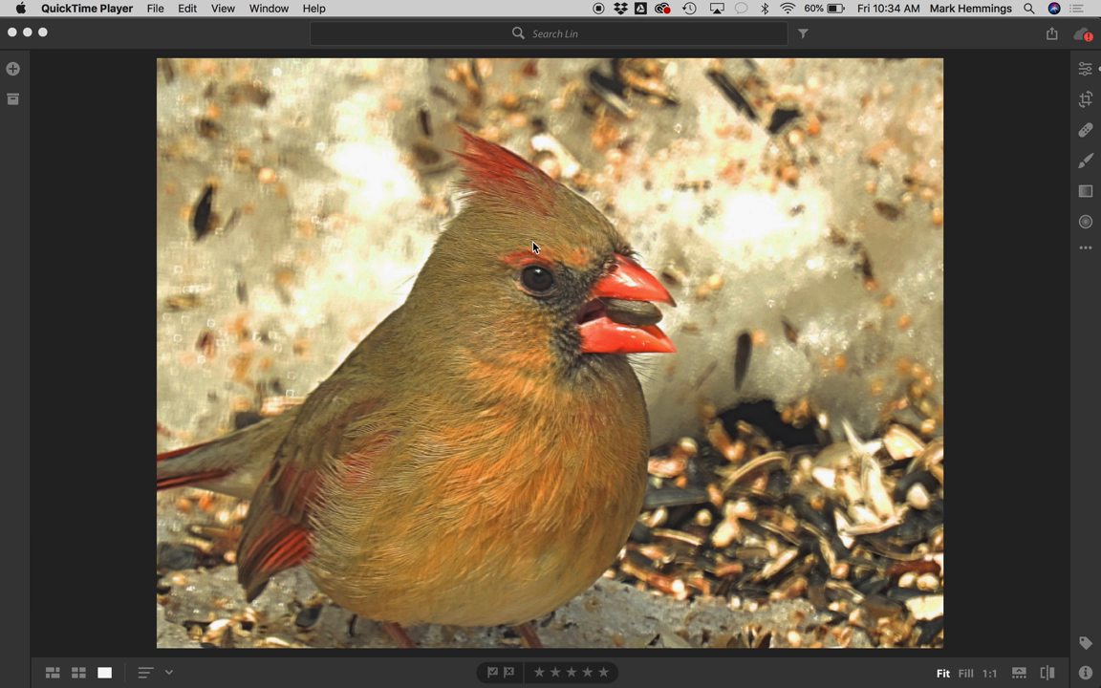
mouse_move(532, 493)
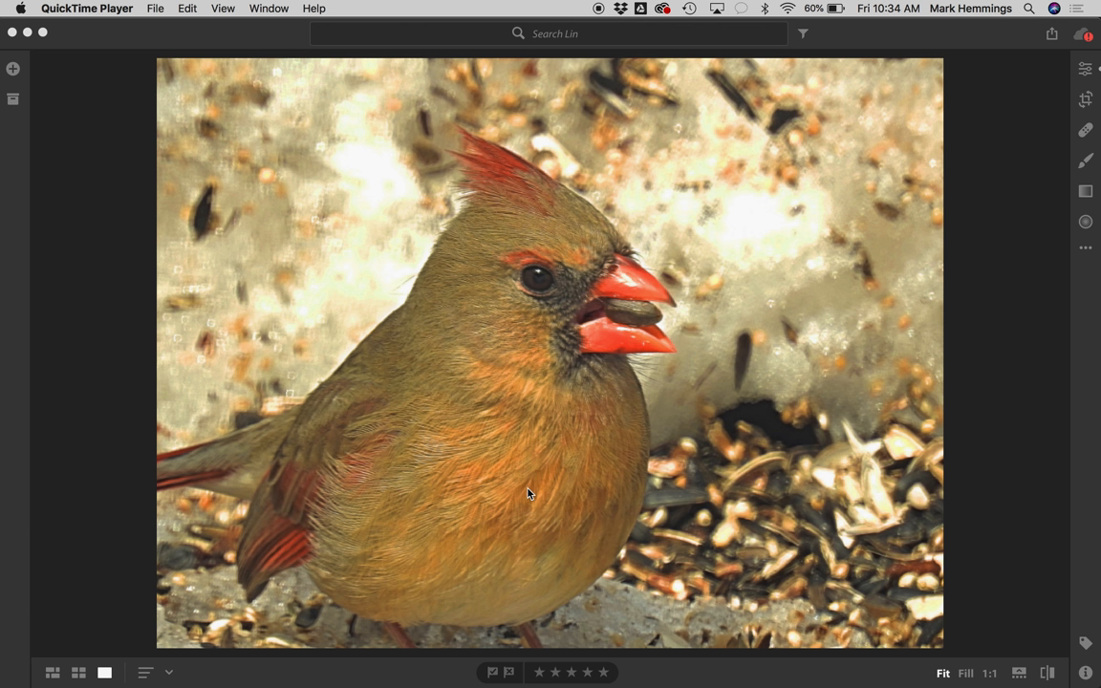
mouse_move(495, 396)
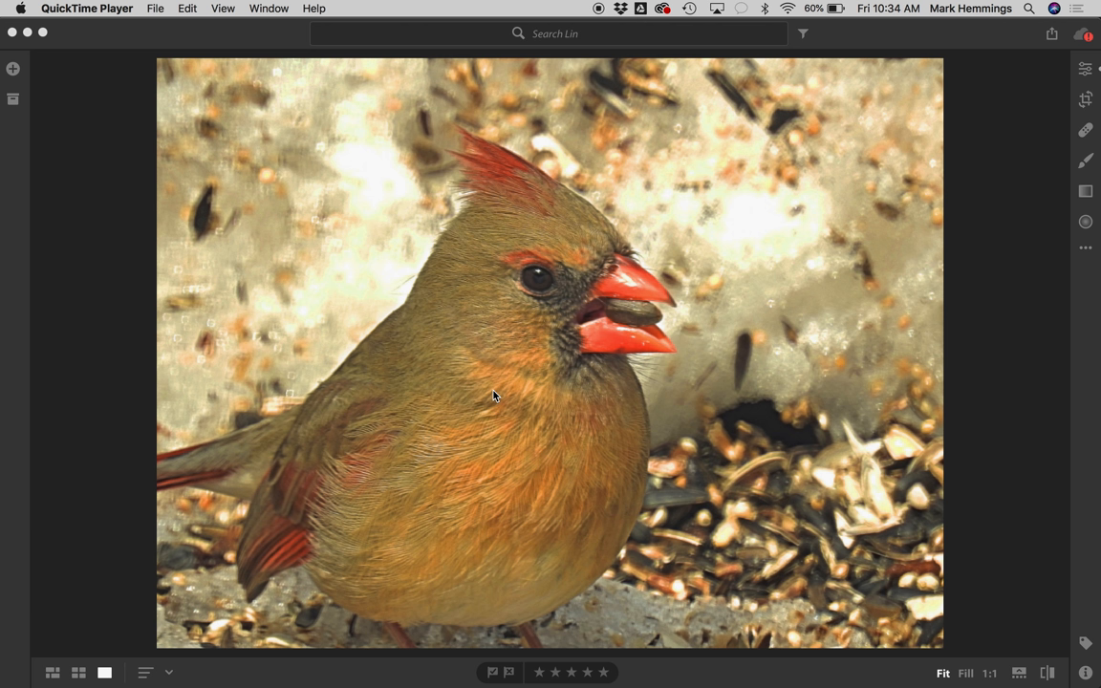
mouse_move(531, 372)
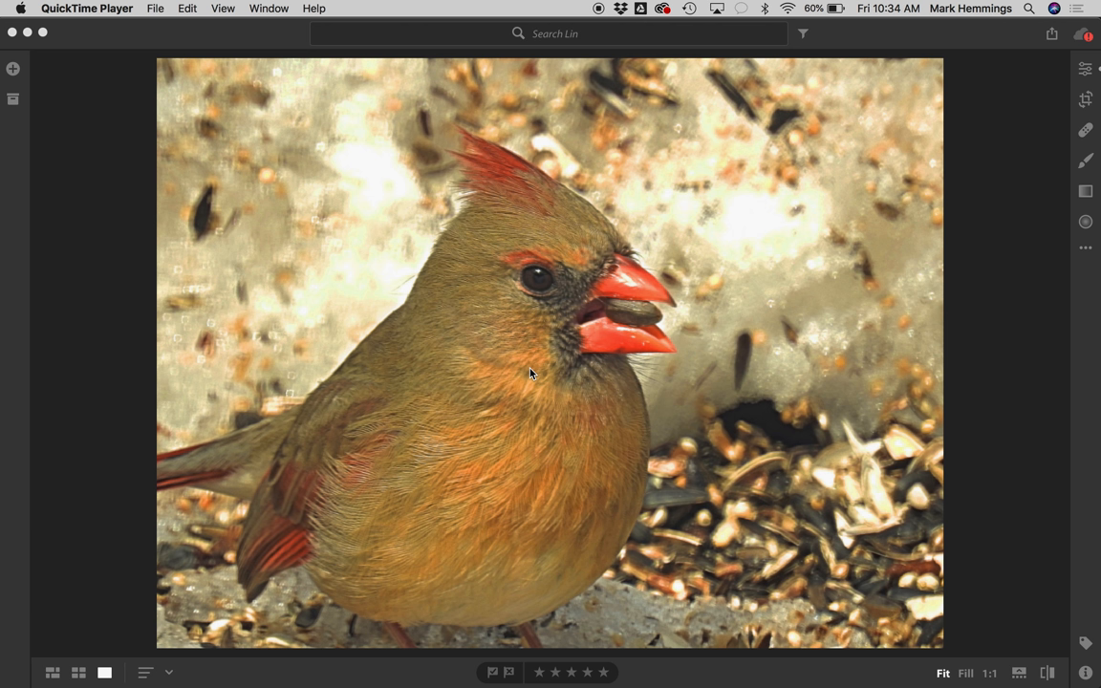
mouse_move(512, 470)
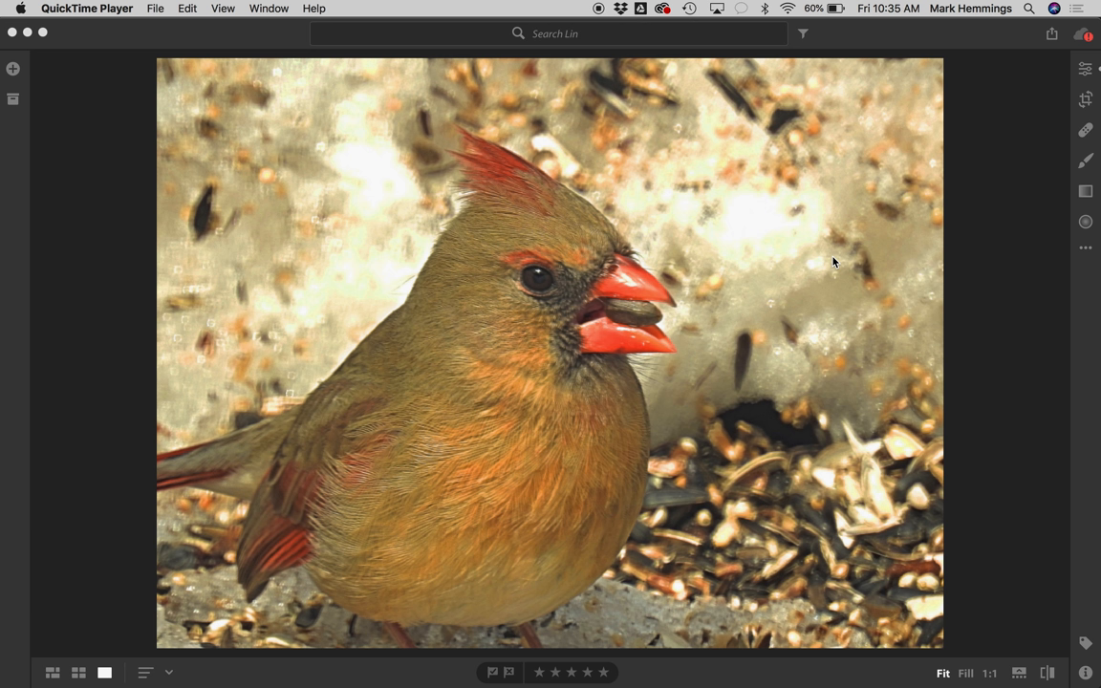
mouse_move(760, 264)
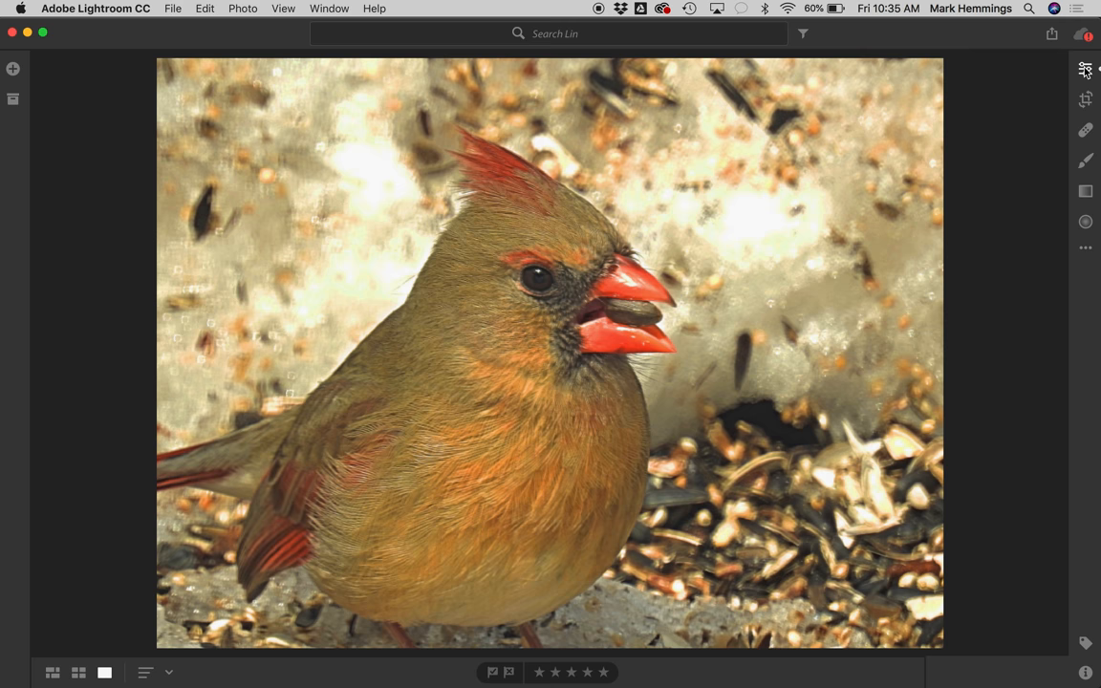
Pull the cardinal photo's global Highlights down to -100 in the Light panel.
click(1085, 69)
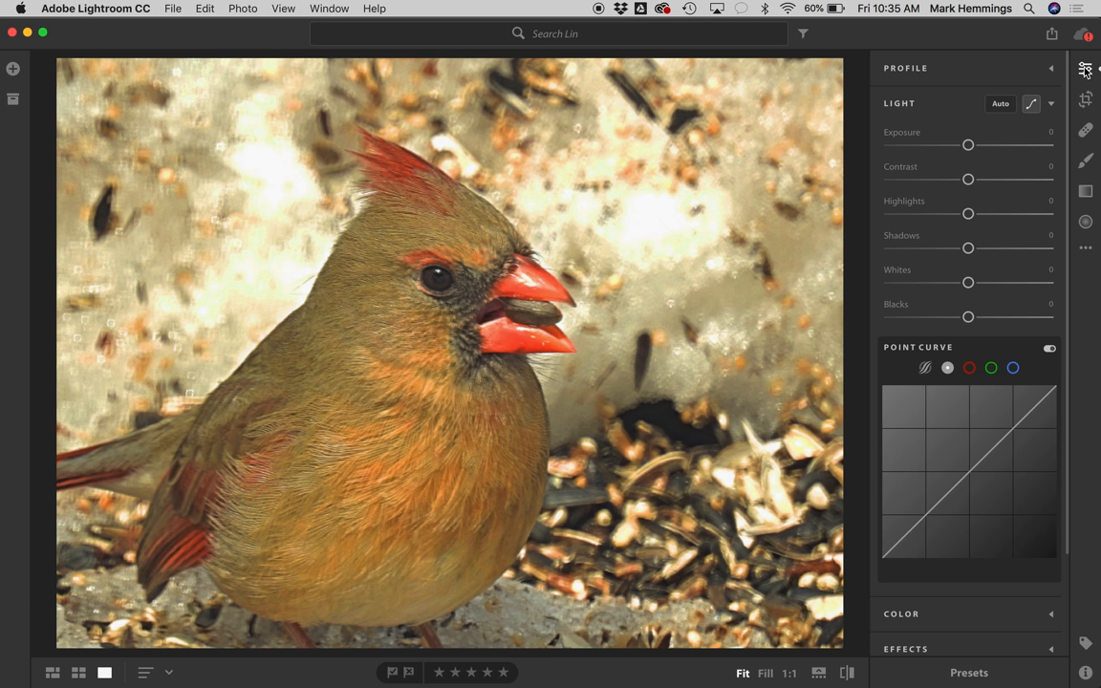
mouse_move(661, 227)
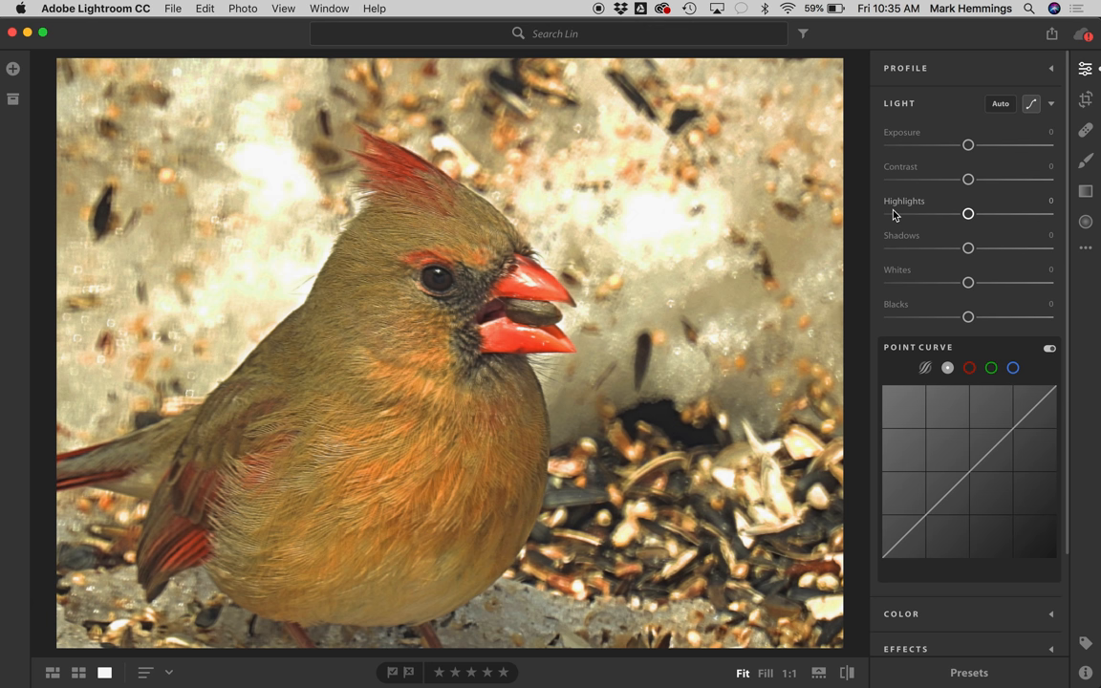
mouse_move(960, 217)
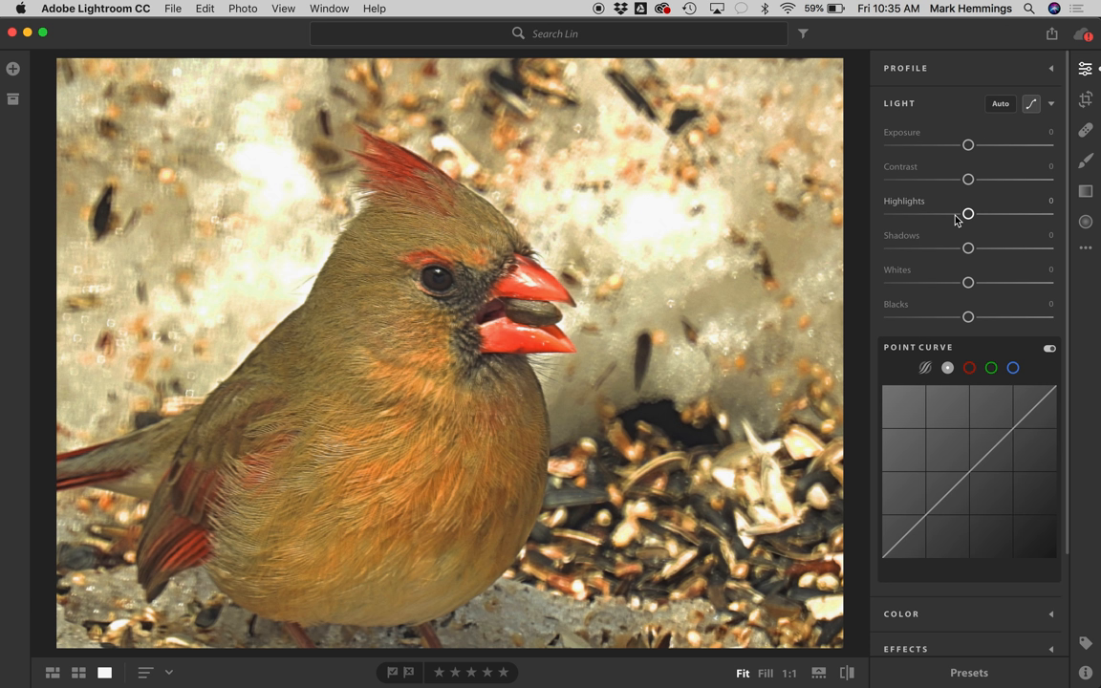
drag(967, 214, 889, 214)
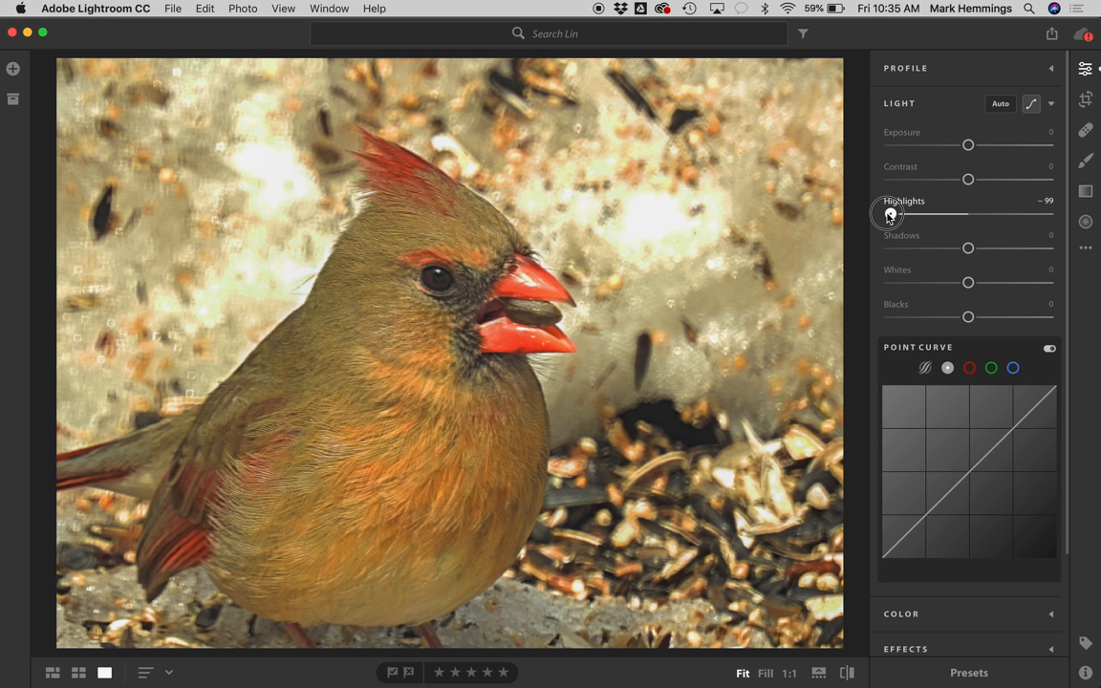
drag(891, 214, 891, 214)
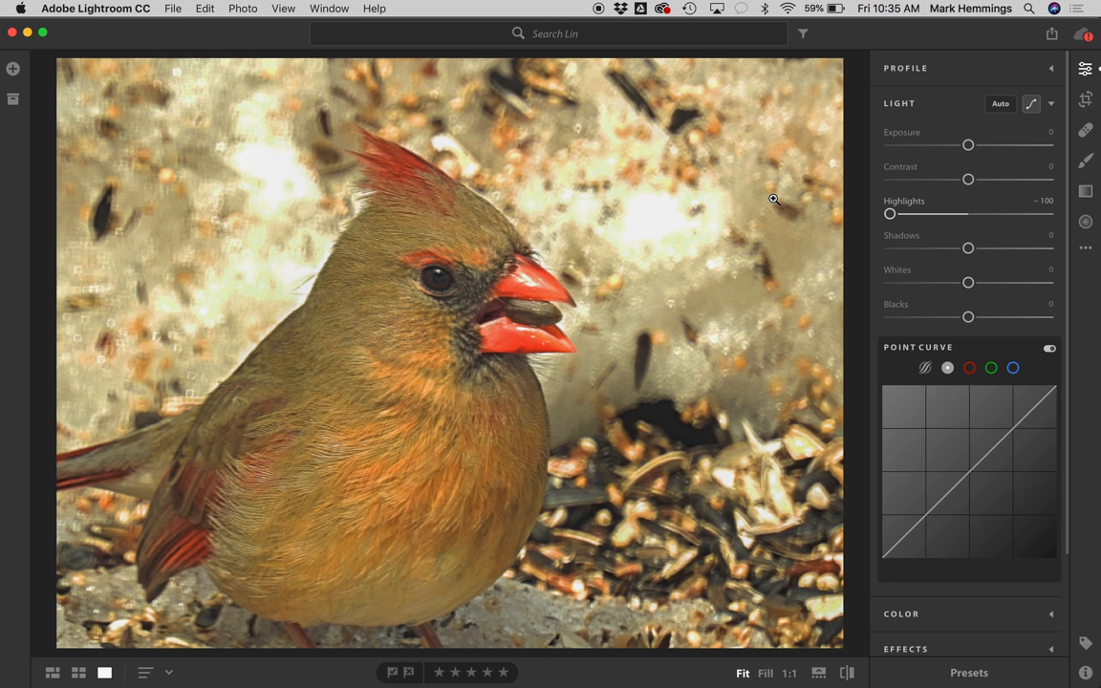
mouse_move(906, 210)
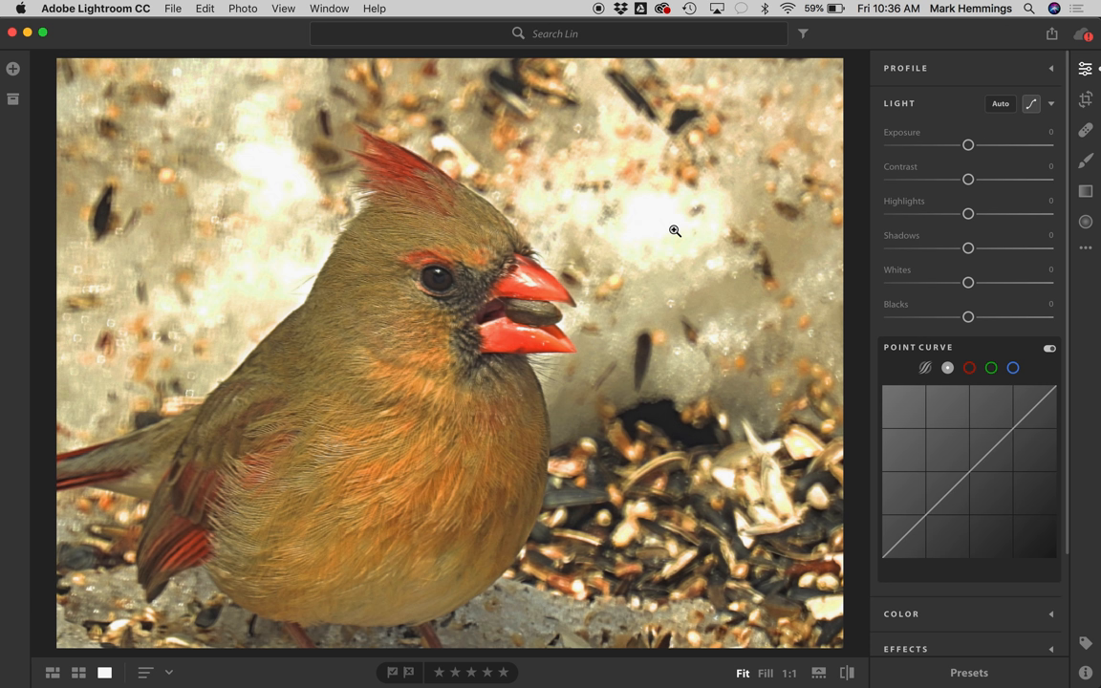
mouse_move(673, 237)
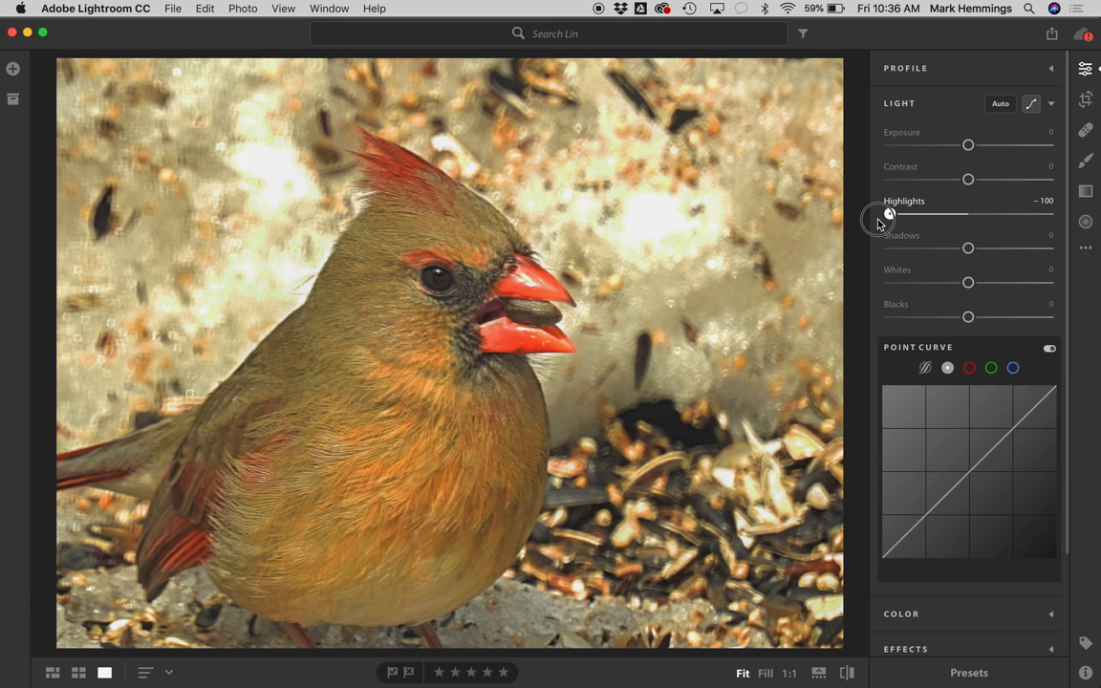
drag(887, 215, 956, 214)
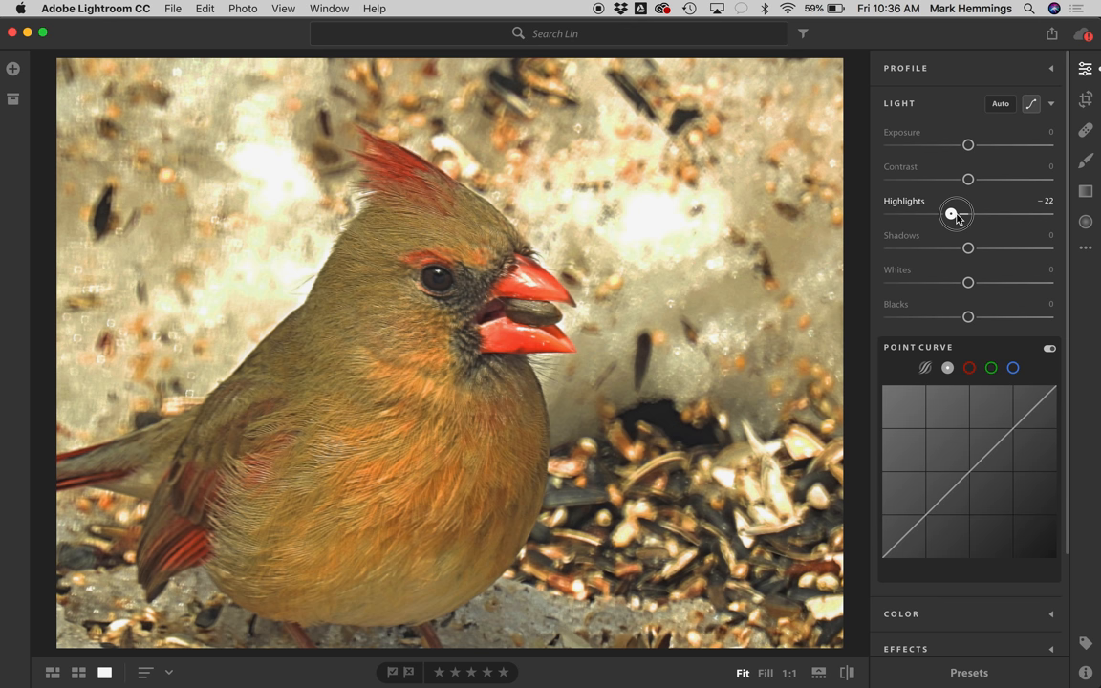
drag(955, 214, 891, 214)
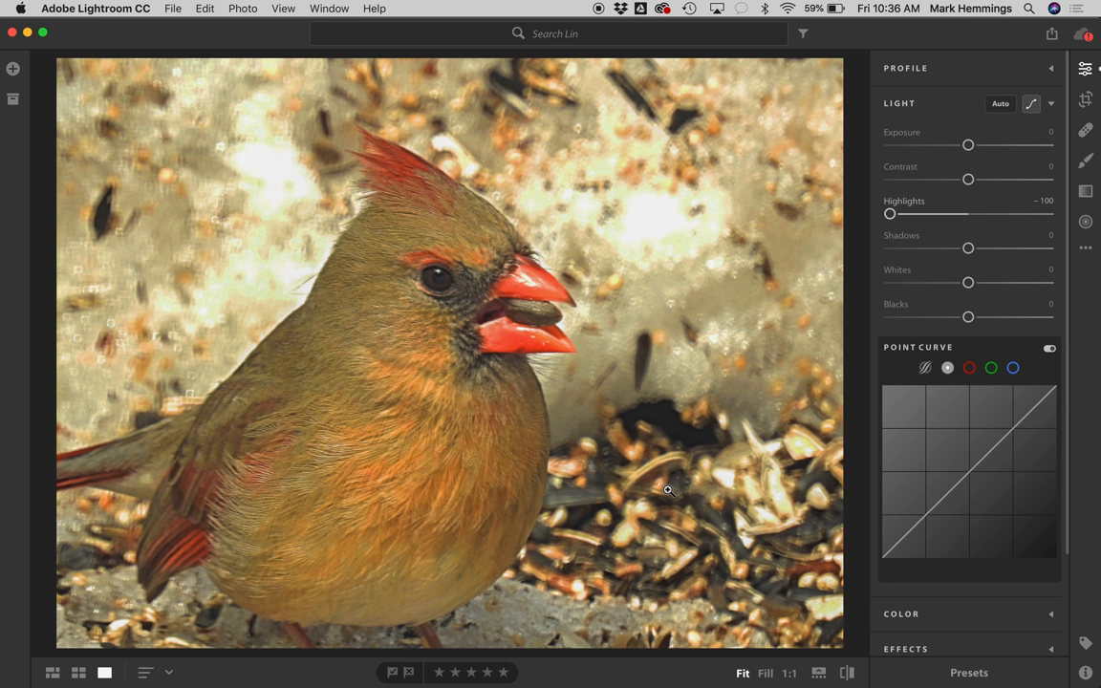
mouse_move(374, 501)
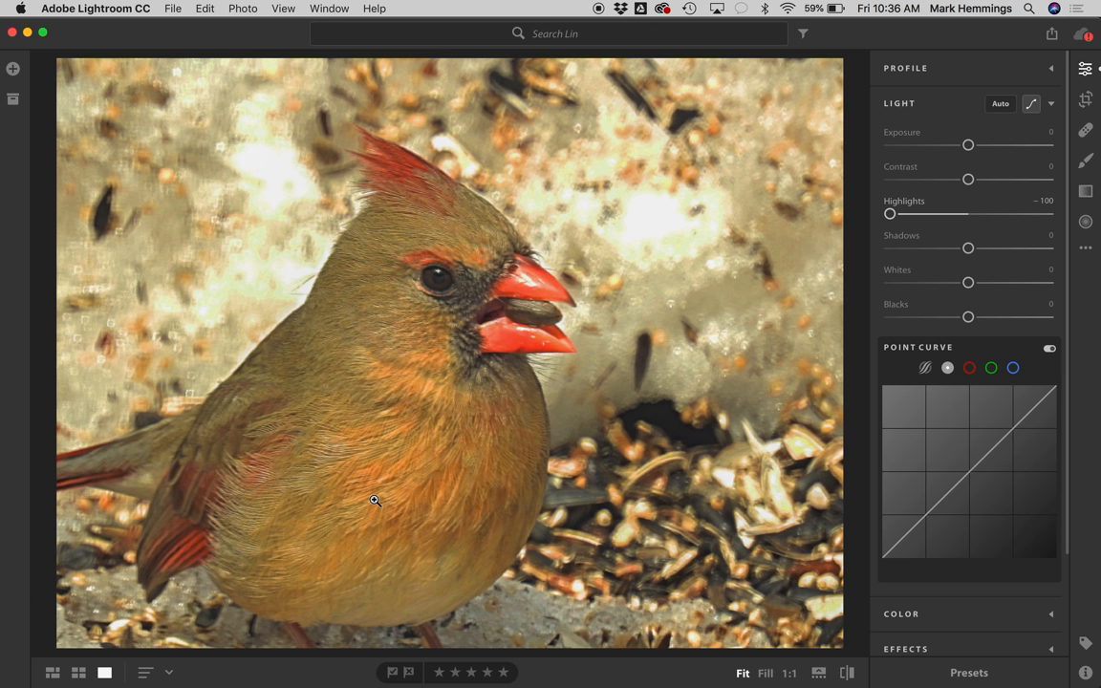
drag(891, 214, 967, 214)
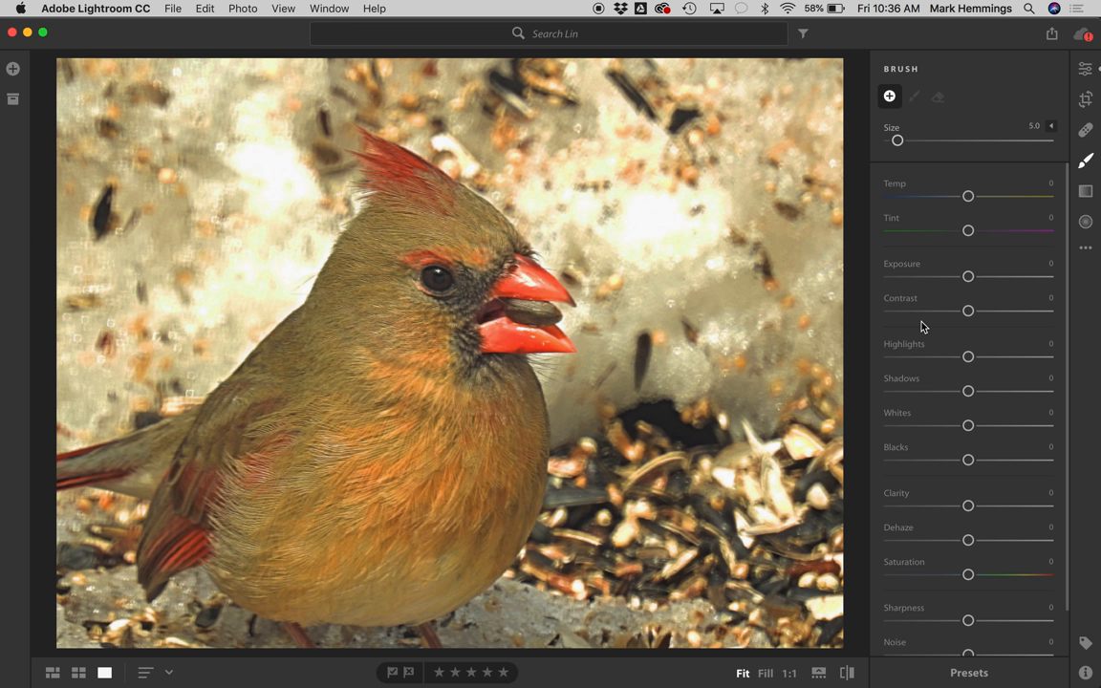
Set the brush's Highlights slider to -100 for the snow behind the cardinal.
drag(967, 357, 890, 357)
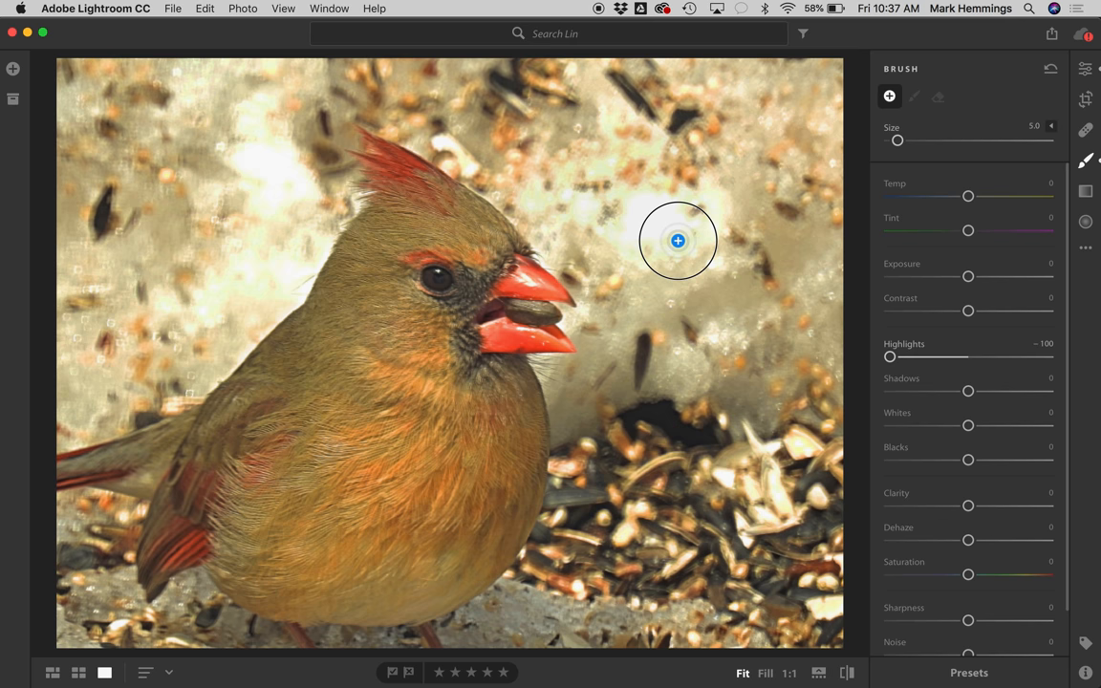
Brush the -100 highlights adjustment over the bright snow left of and above the cardinal.
drag(676, 241, 239, 267)
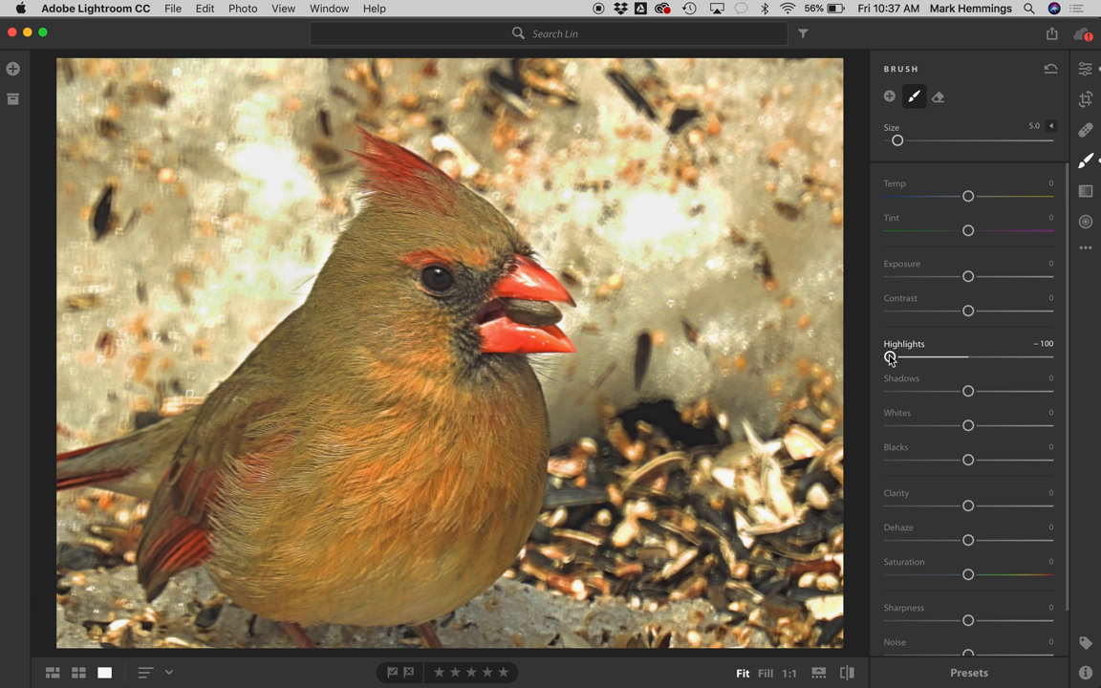
mouse_move(833, 360)
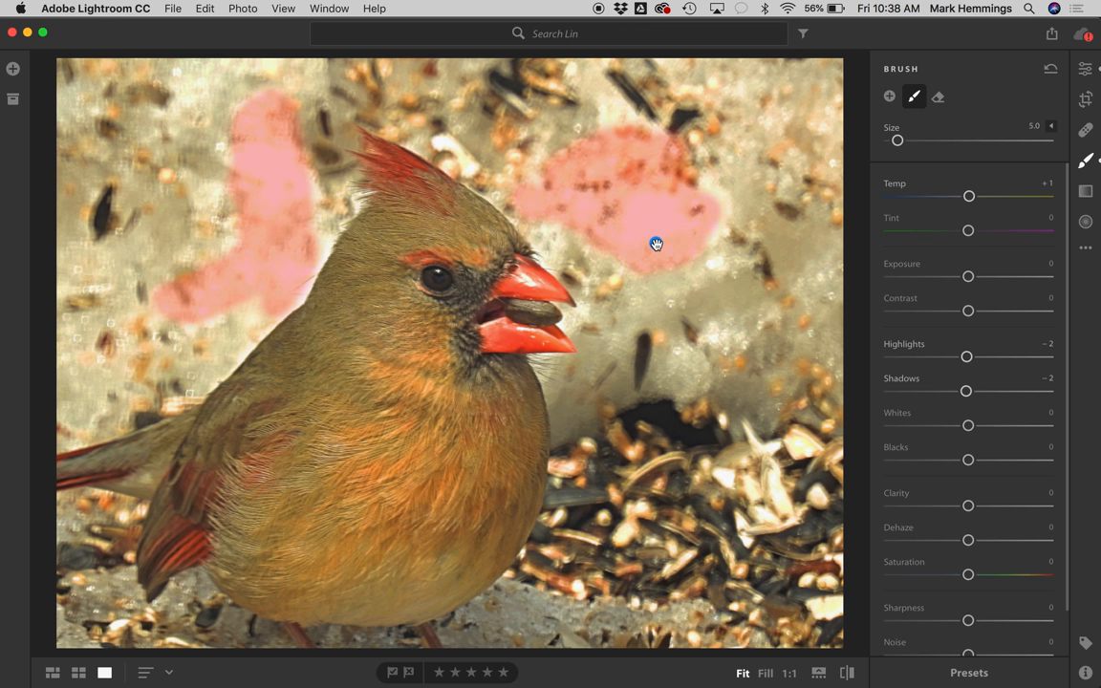
Hide the pink mask overlay to judge the brushed snow areas.
click(889, 96)
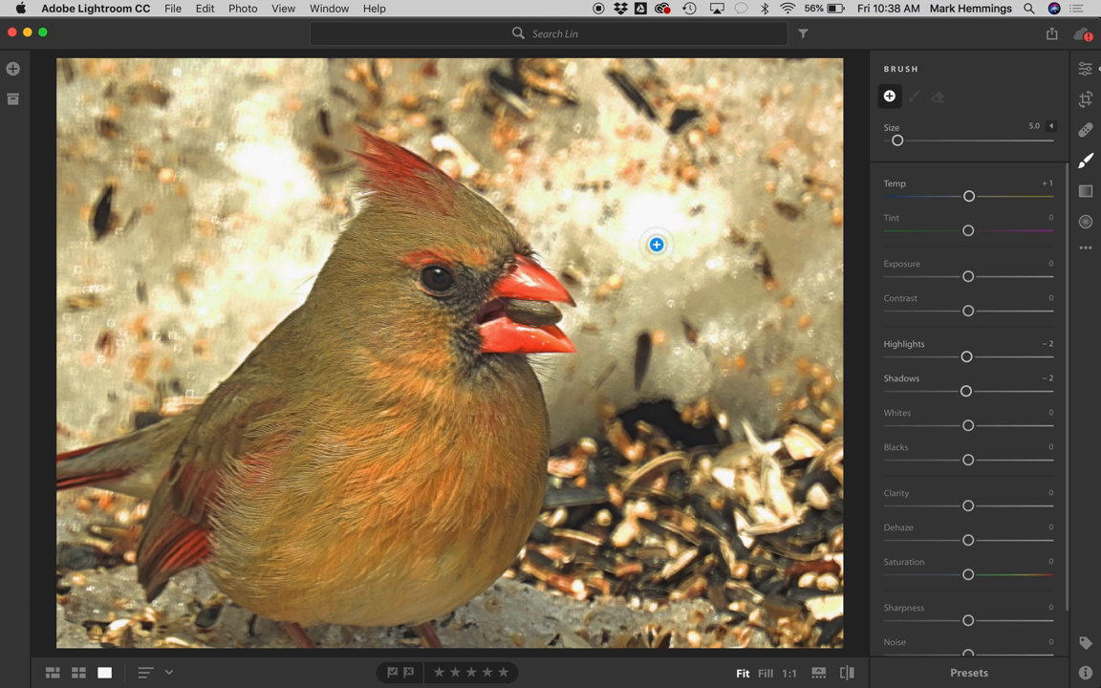
mouse_move(466, 650)
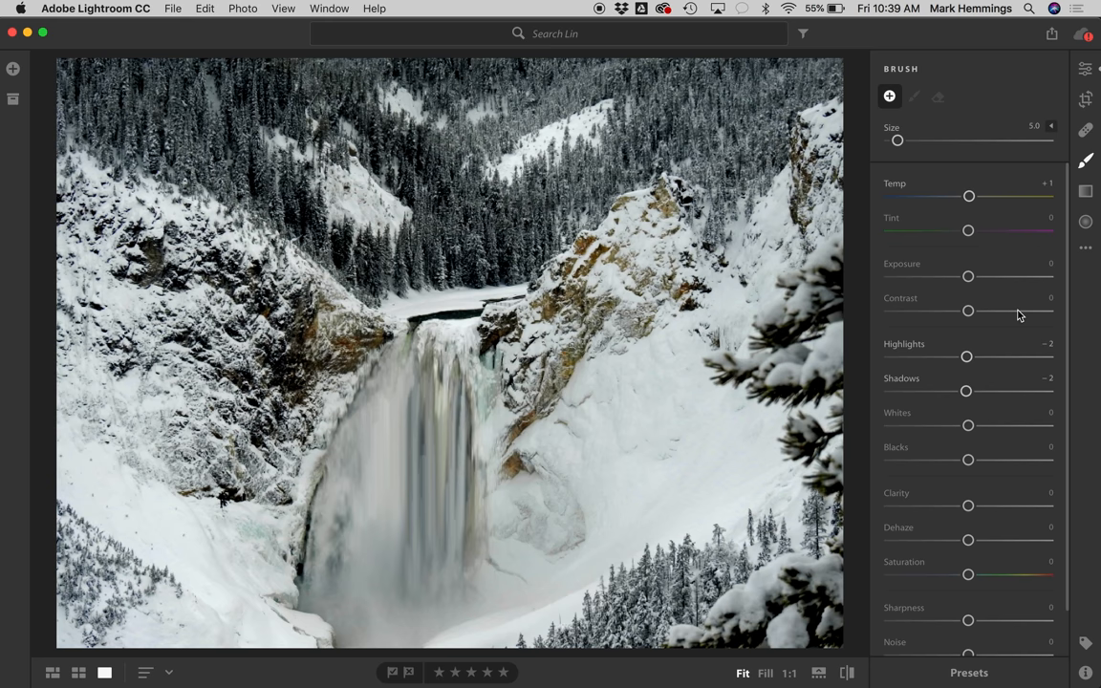
mouse_move(902, 352)
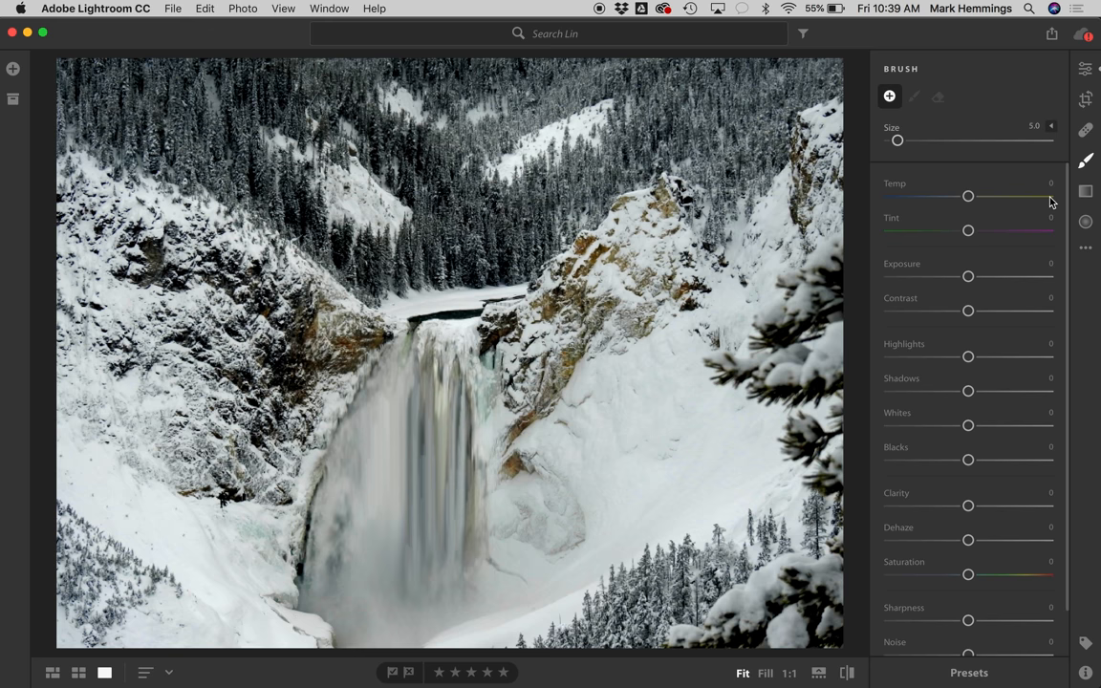
Cool the waterfall brush's Temp to -46 before painting the falls.
drag(898, 142, 906, 142)
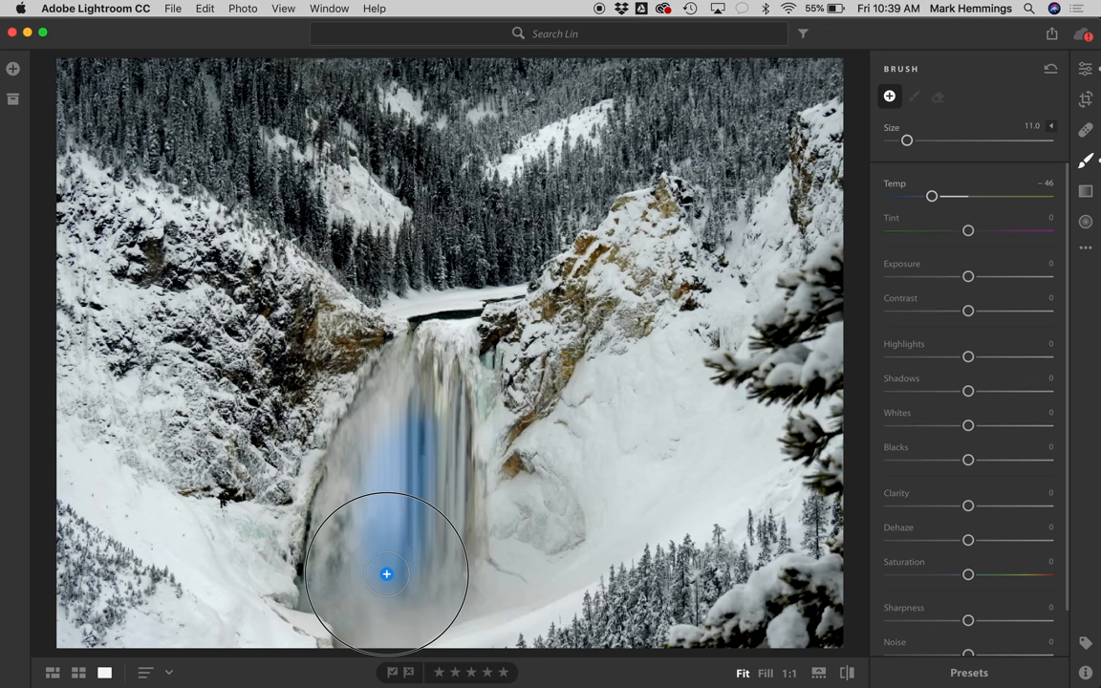
Paint the cool Temp -46 brush over the entire waterfall.
drag(386, 573, 430, 522)
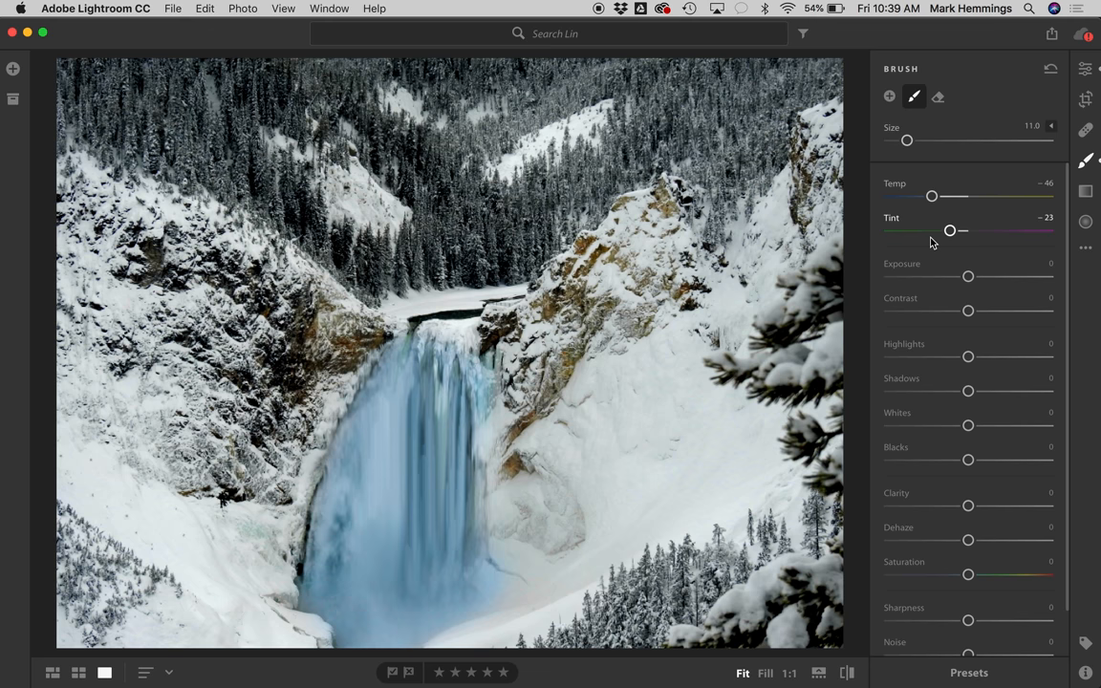
mouse_move(933, 199)
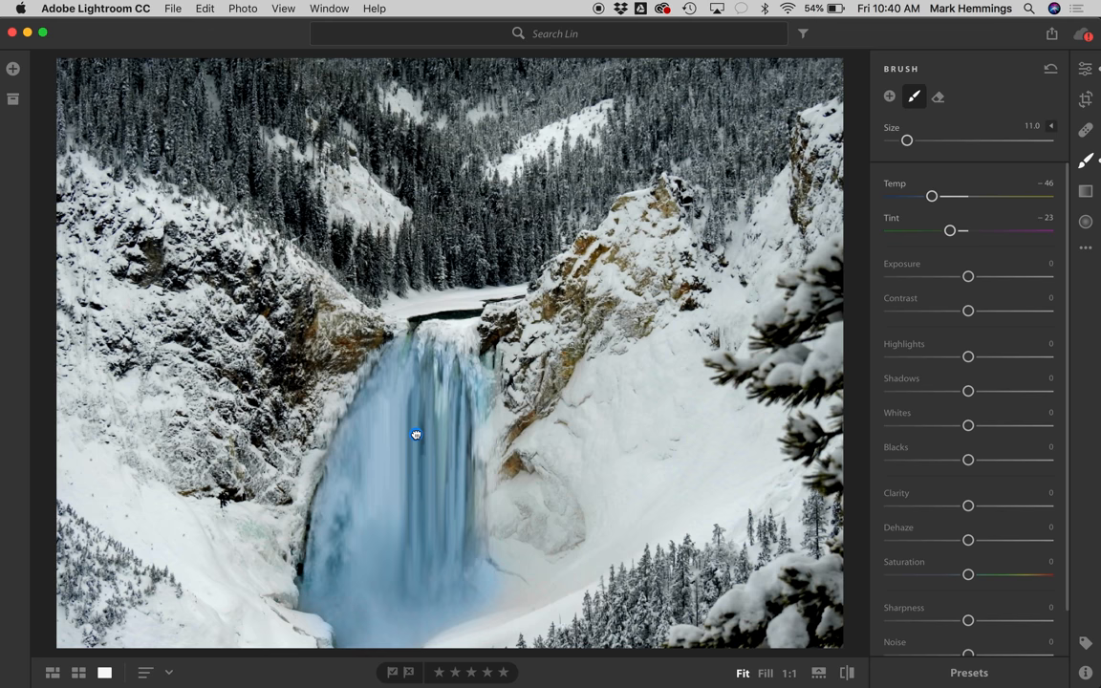
Ease the waterfall brush Temp from -46 to about -26 and raise Saturation to +16.
drag(932, 195, 940, 195)
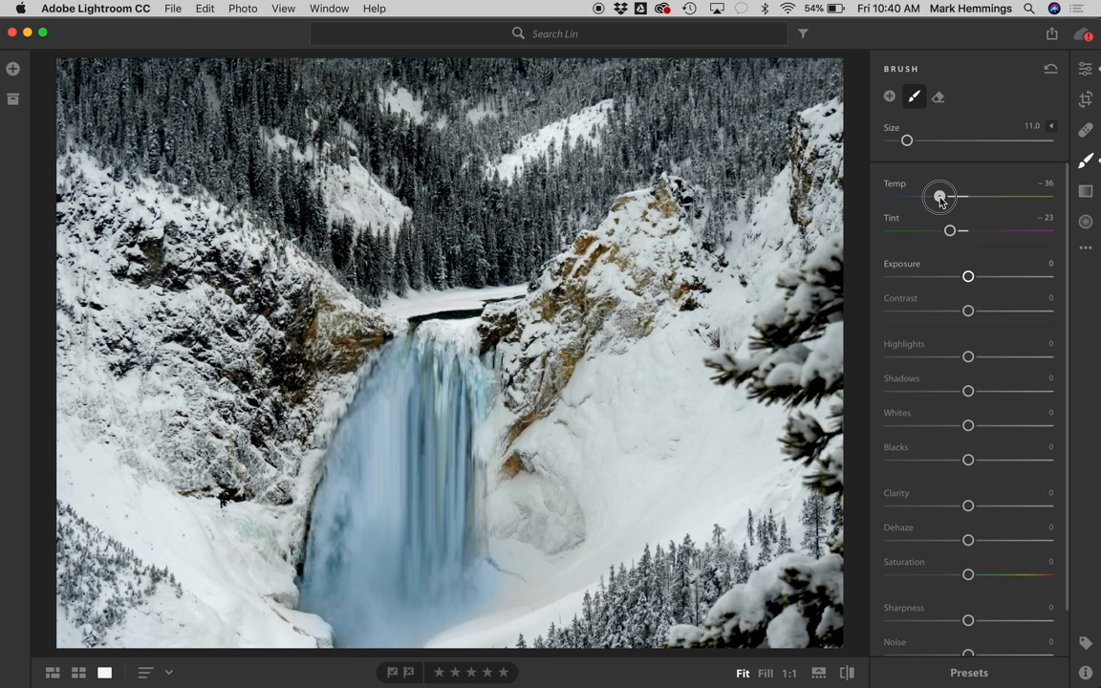
drag(940, 195, 940, 195)
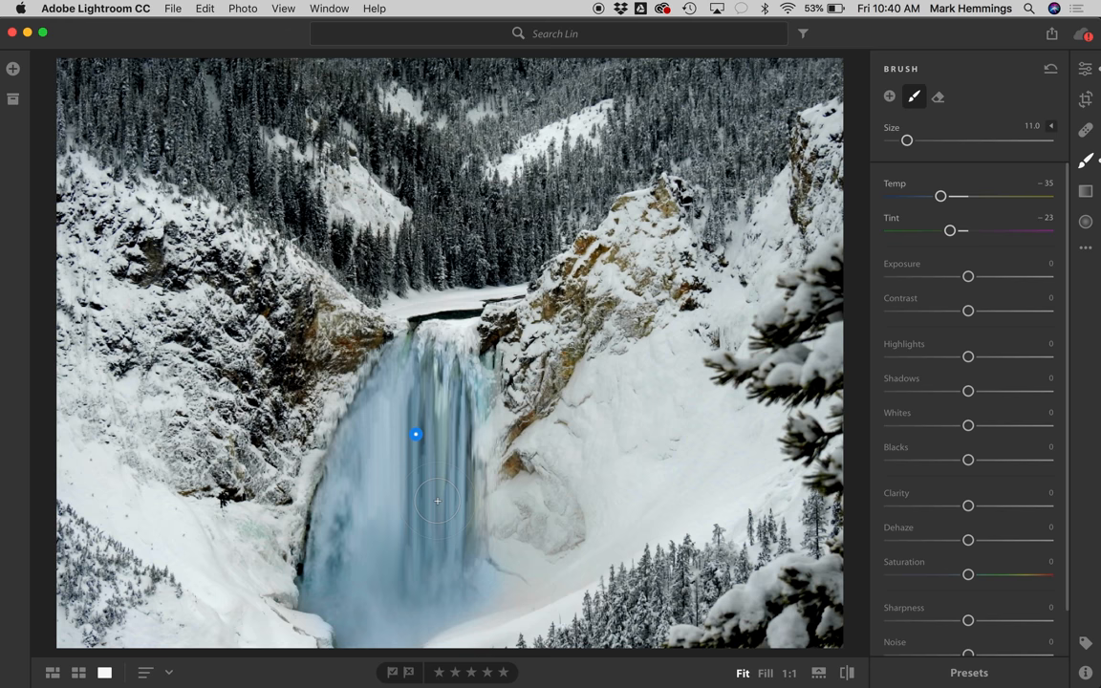
drag(941, 195, 948, 195)
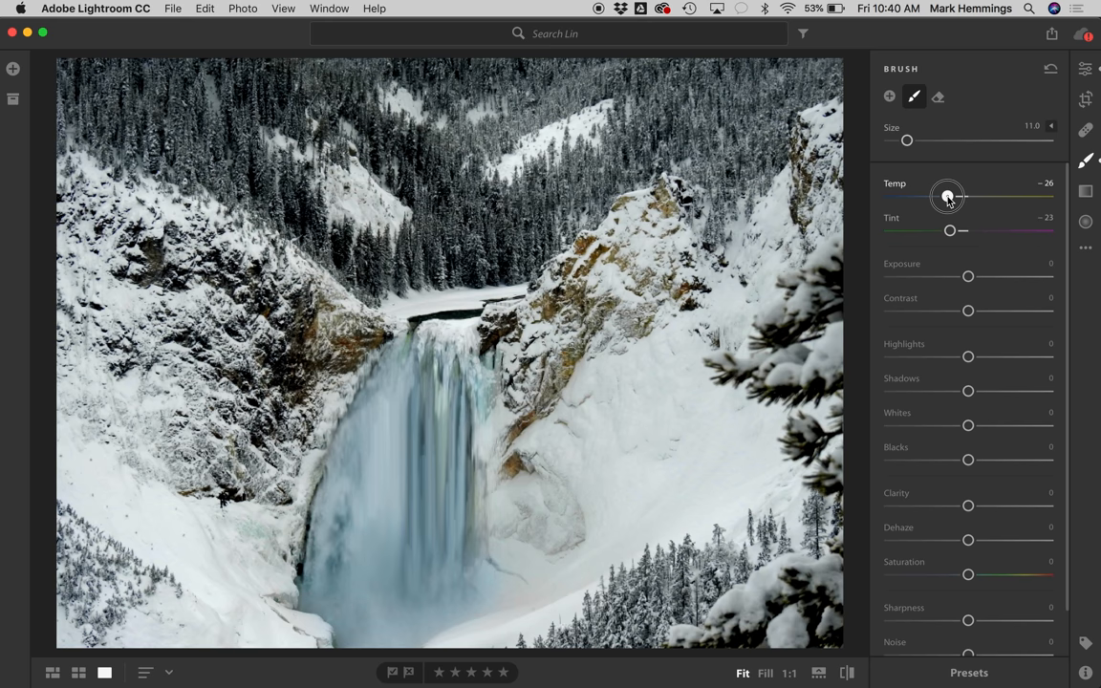
drag(968, 574, 979, 574)
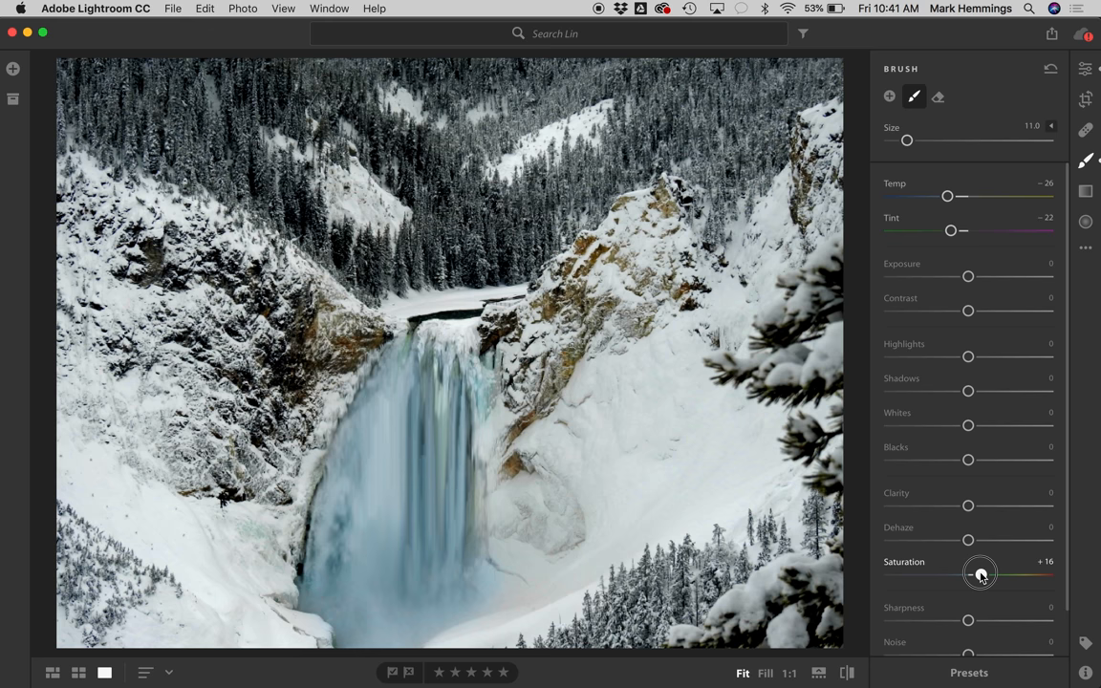
Trim the waterfall brush's Saturation back to +12.
drag(999, 573, 979, 573)
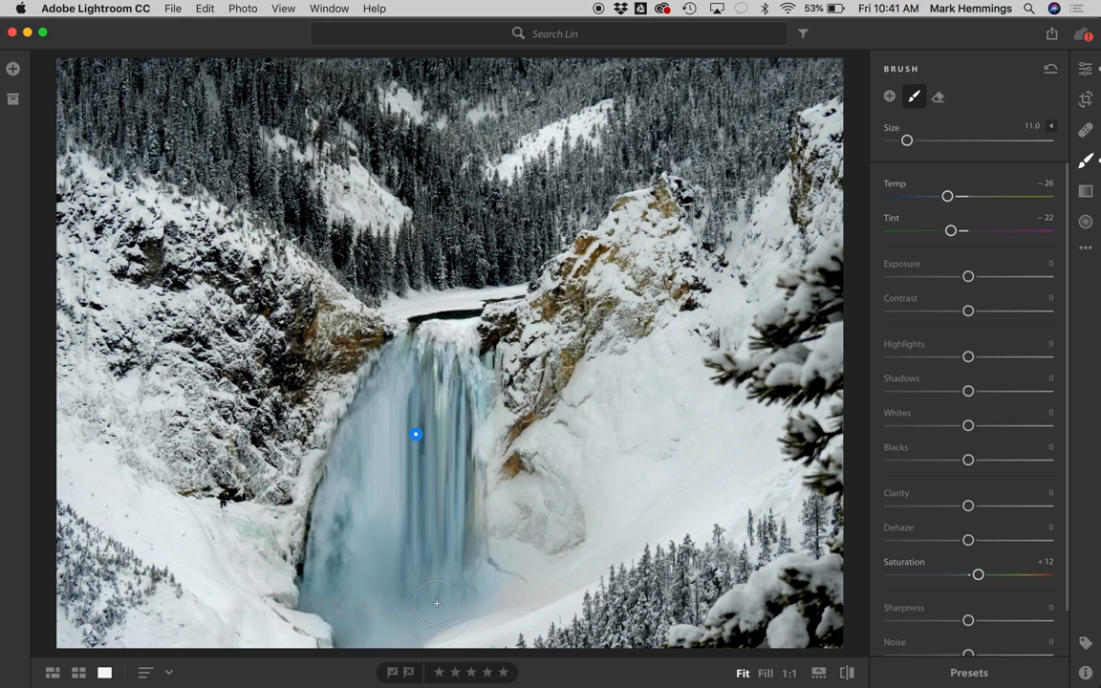
mouse_move(409, 514)
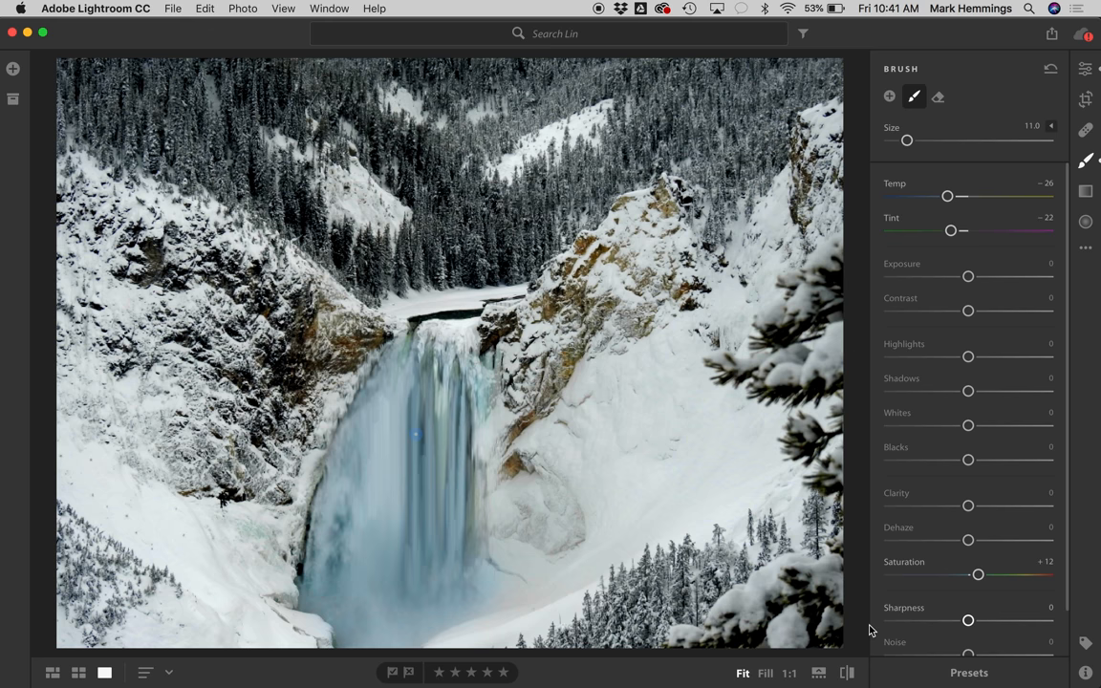
mouse_move(846, 672)
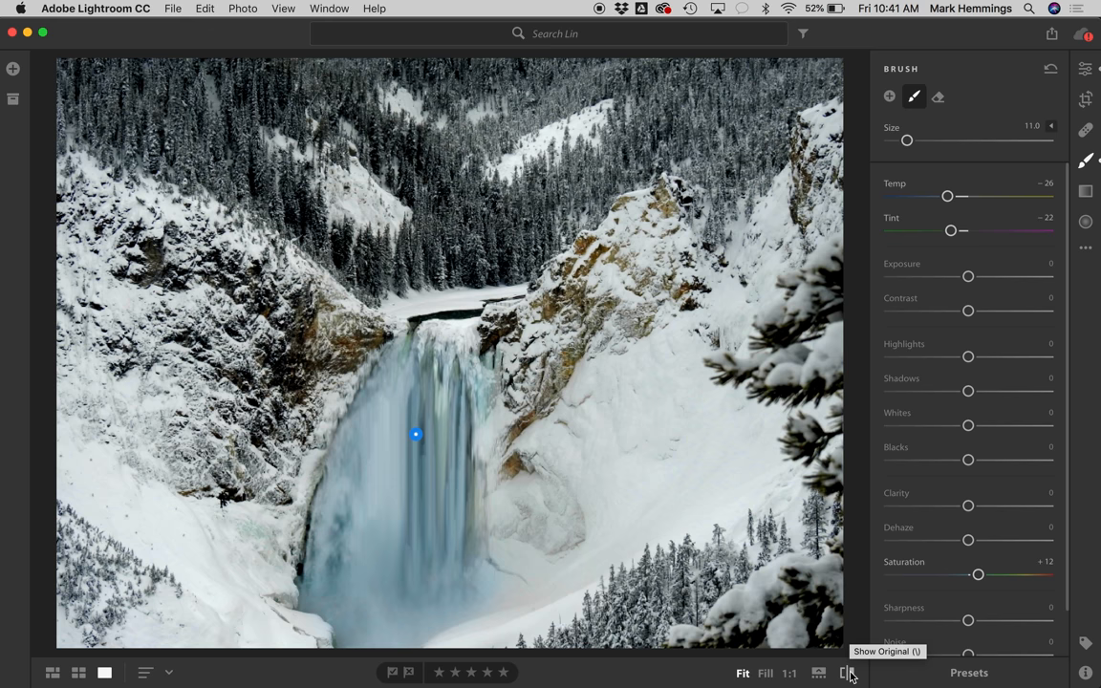
mouse_move(615, 505)
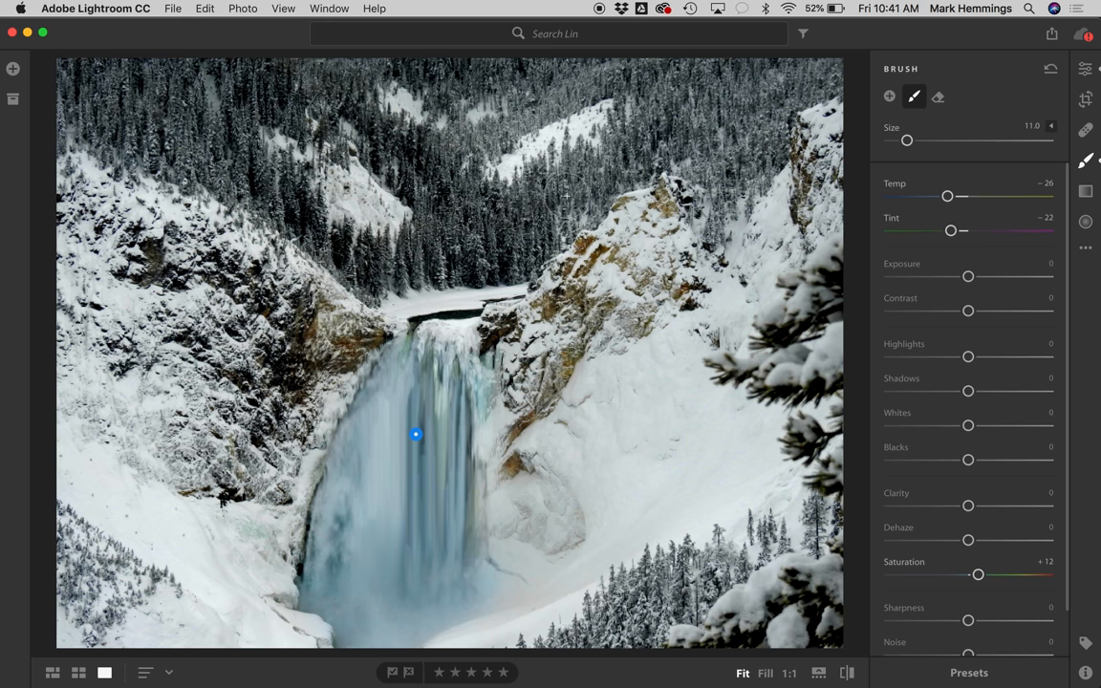
mouse_move(342, 648)
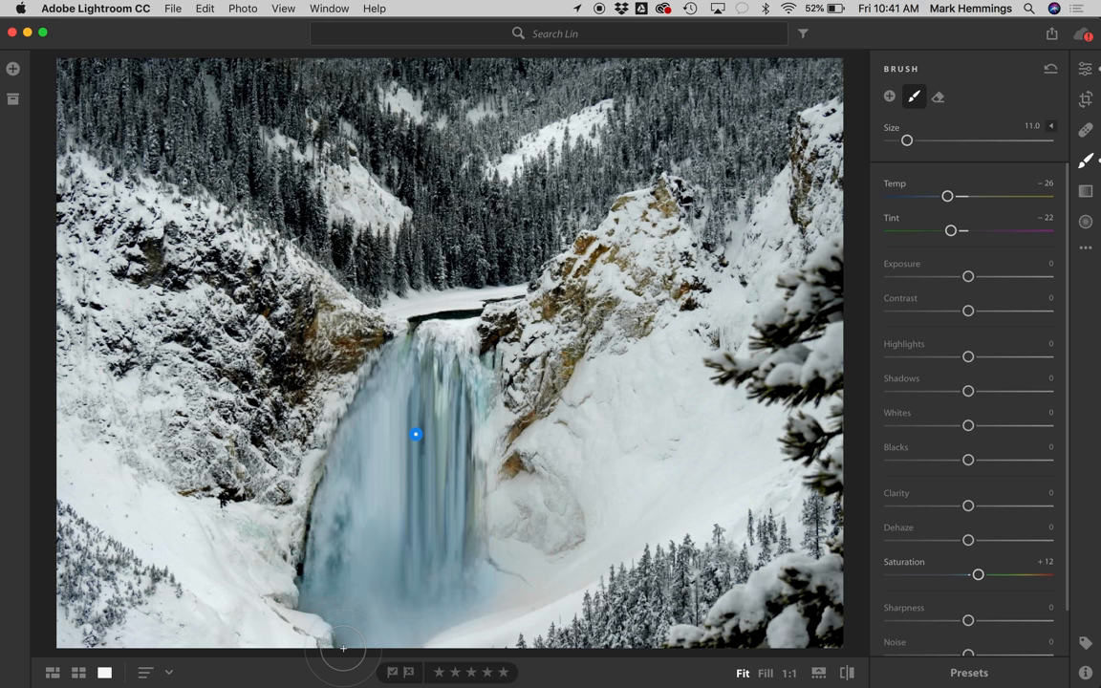
mouse_move(309, 627)
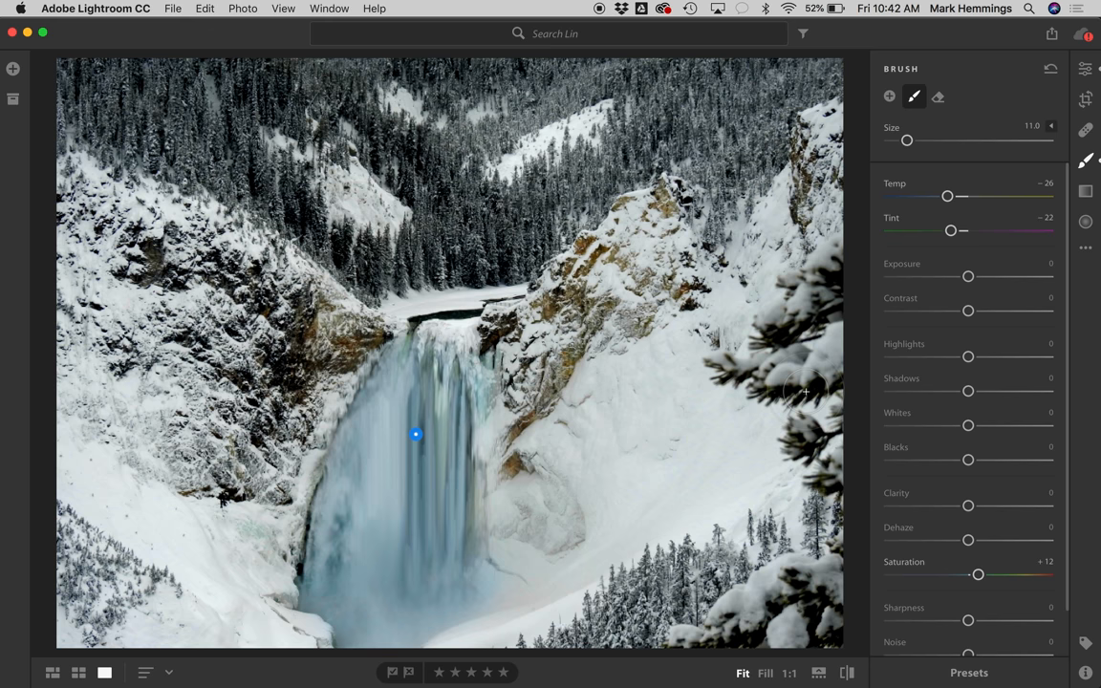
Test the waterfall brush Temp at +52, then settle it back at about -16.
drag(948, 195, 1010, 195)
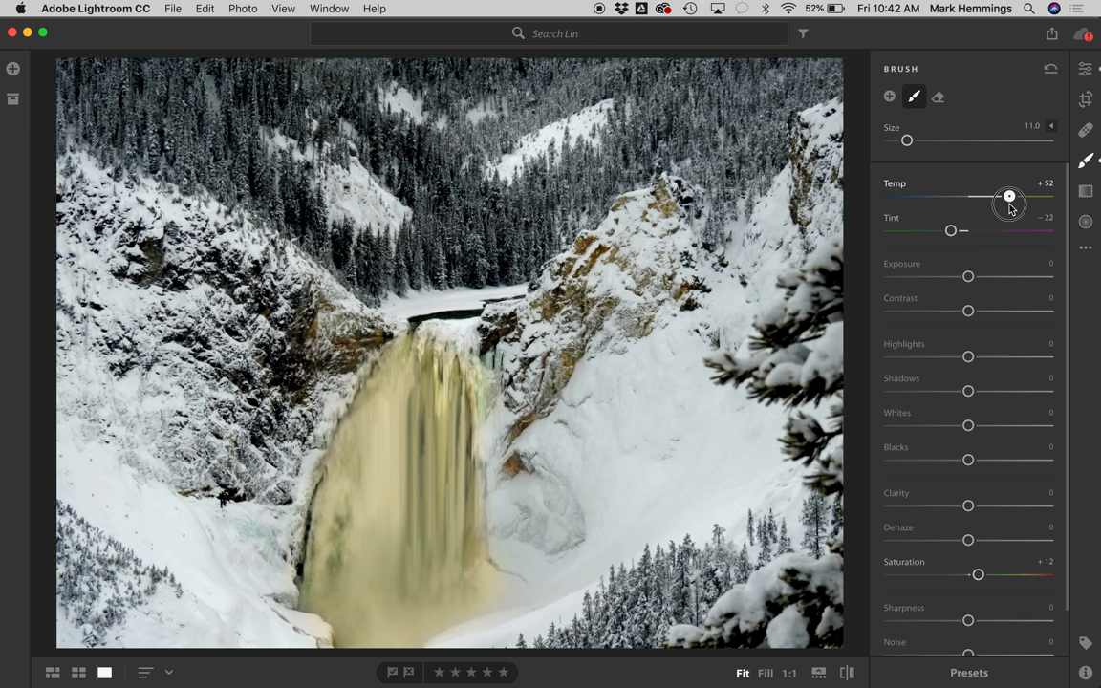
drag(1009, 195, 956, 195)
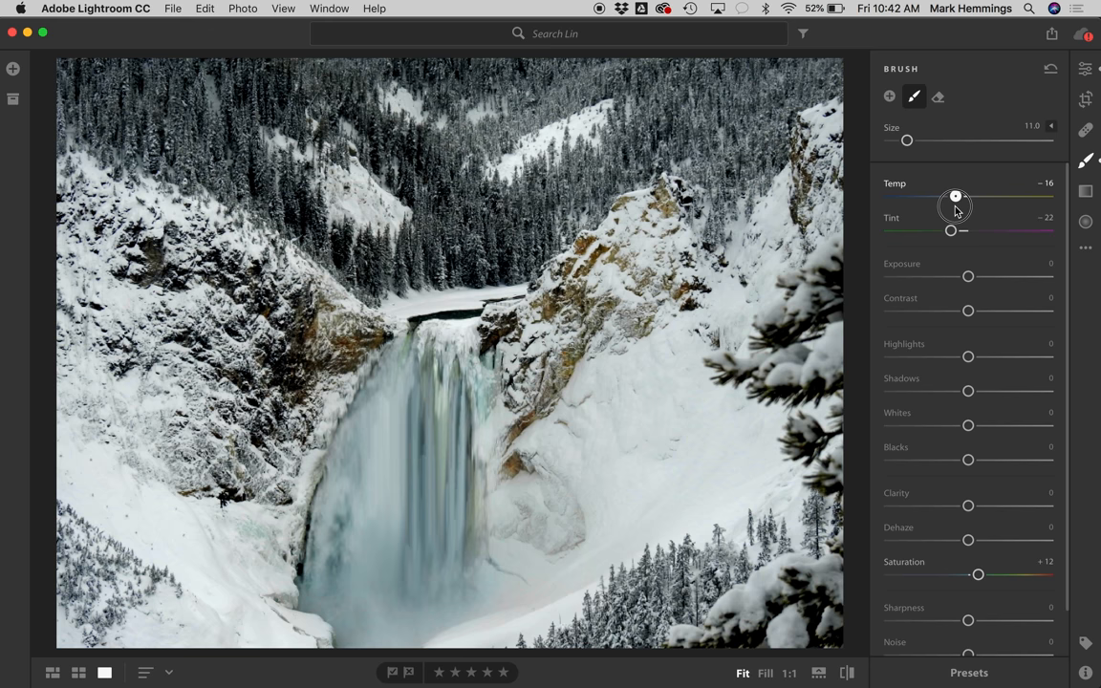
drag(956, 195, 952, 195)
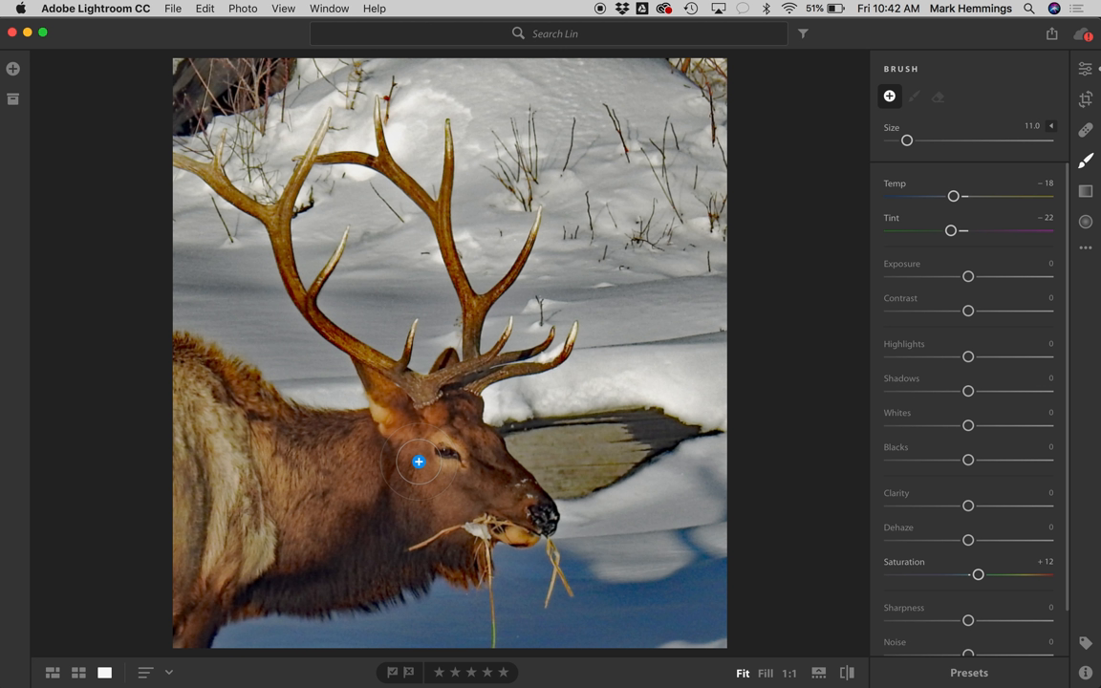
mouse_move(454, 479)
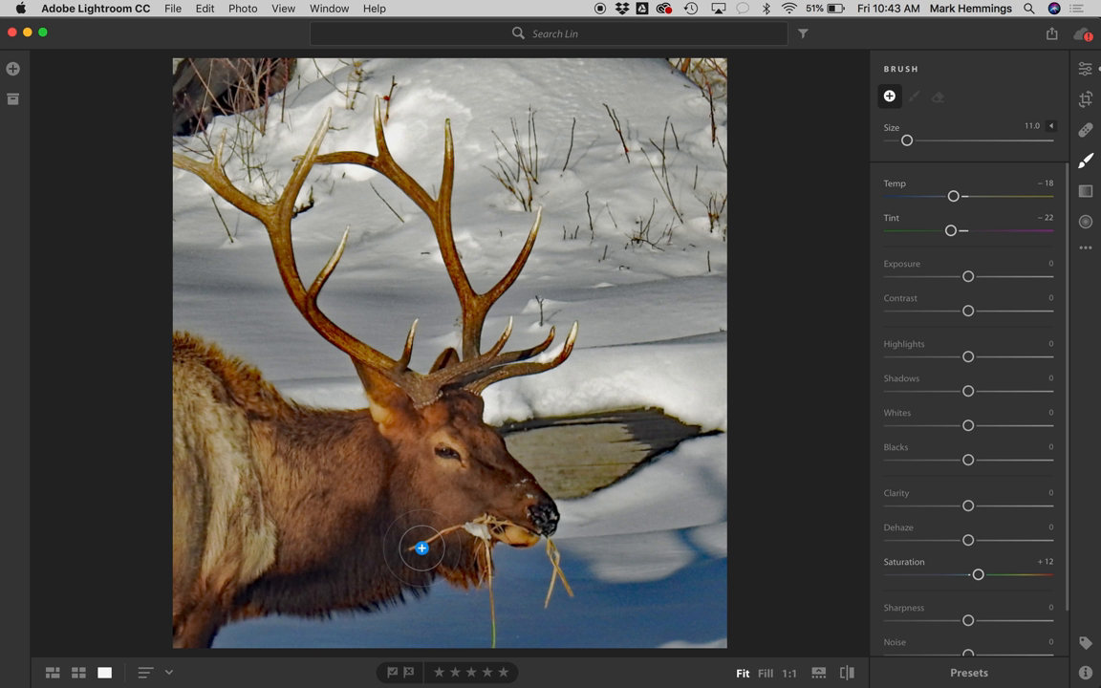
mouse_move(249, 367)
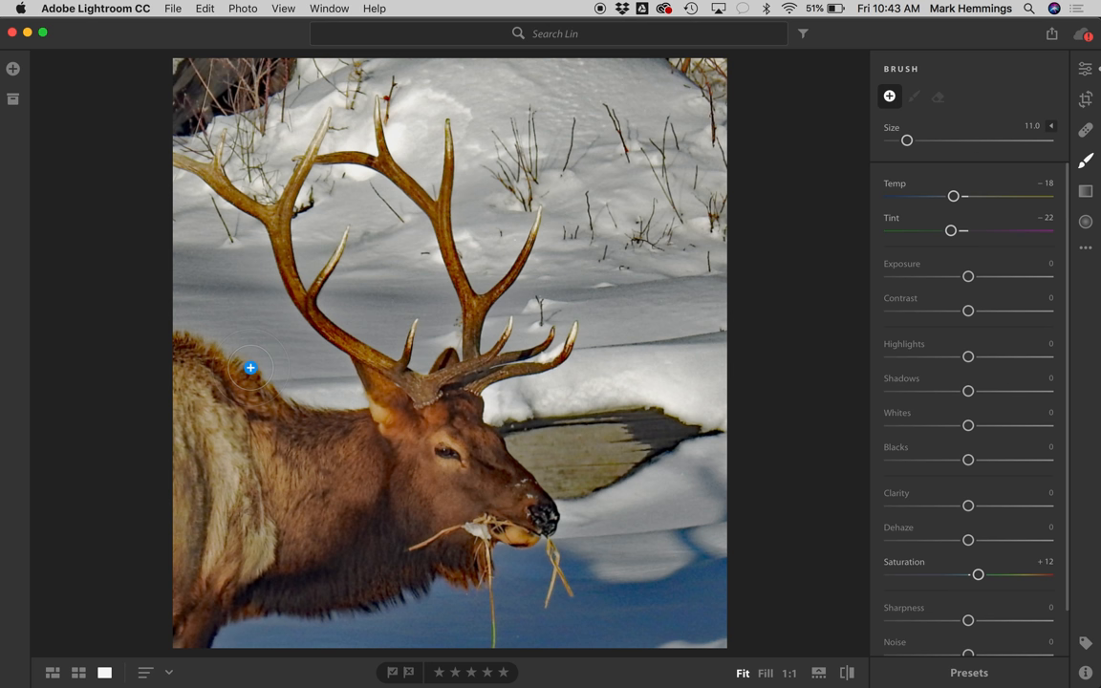
mouse_move(145, 153)
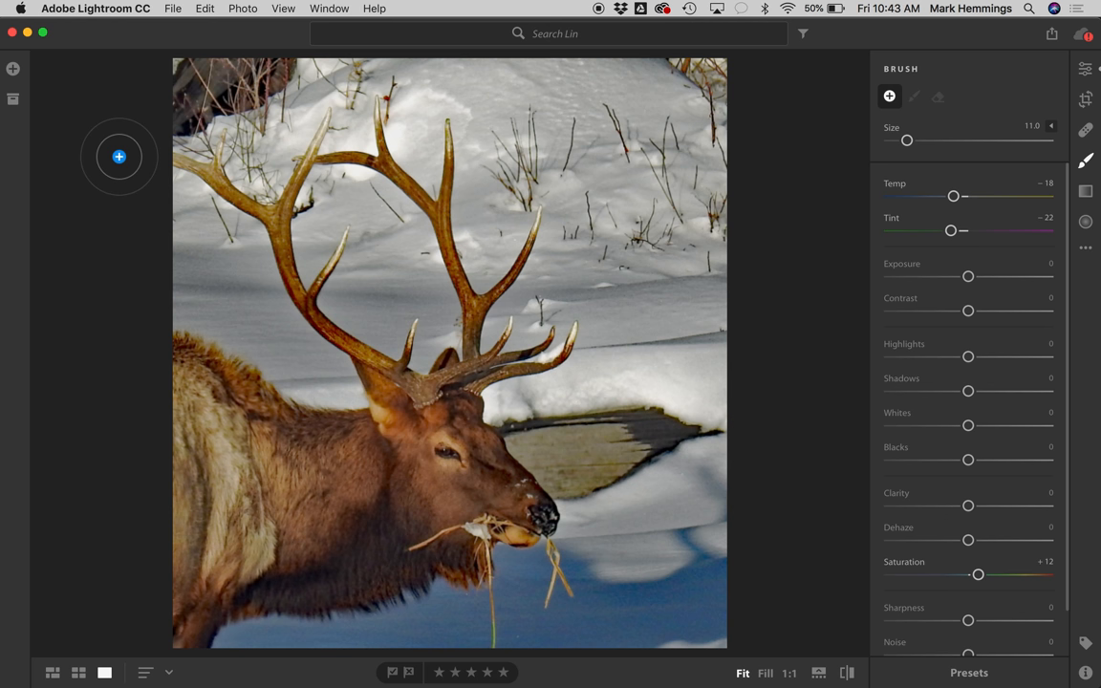
mouse_move(413, 604)
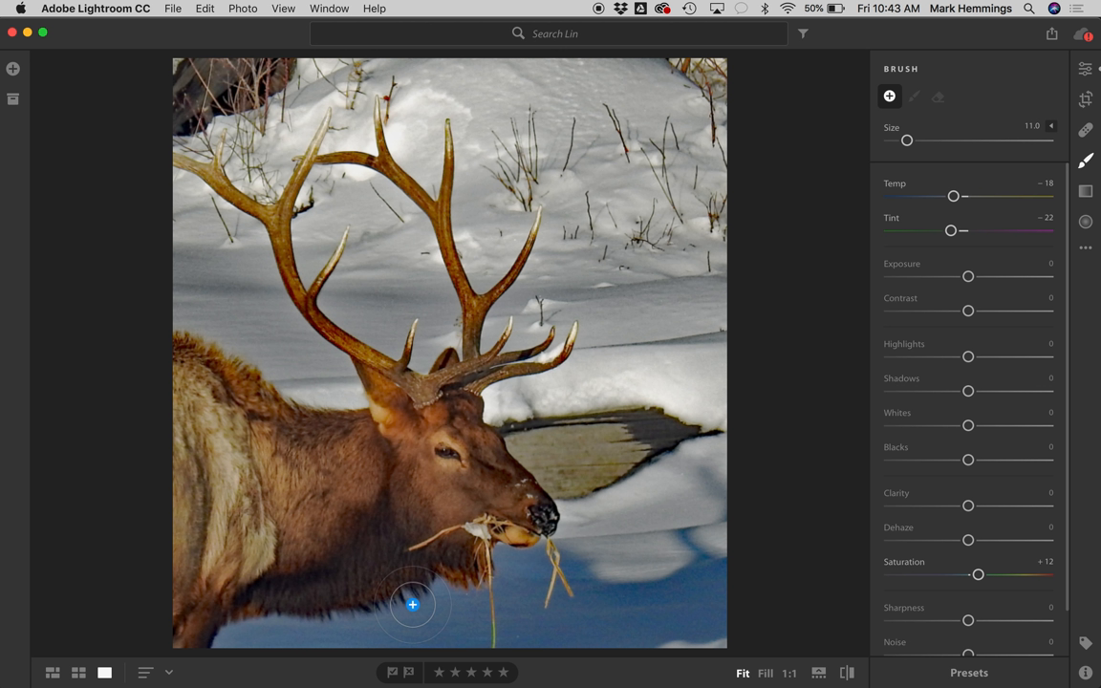
mouse_move(490, 627)
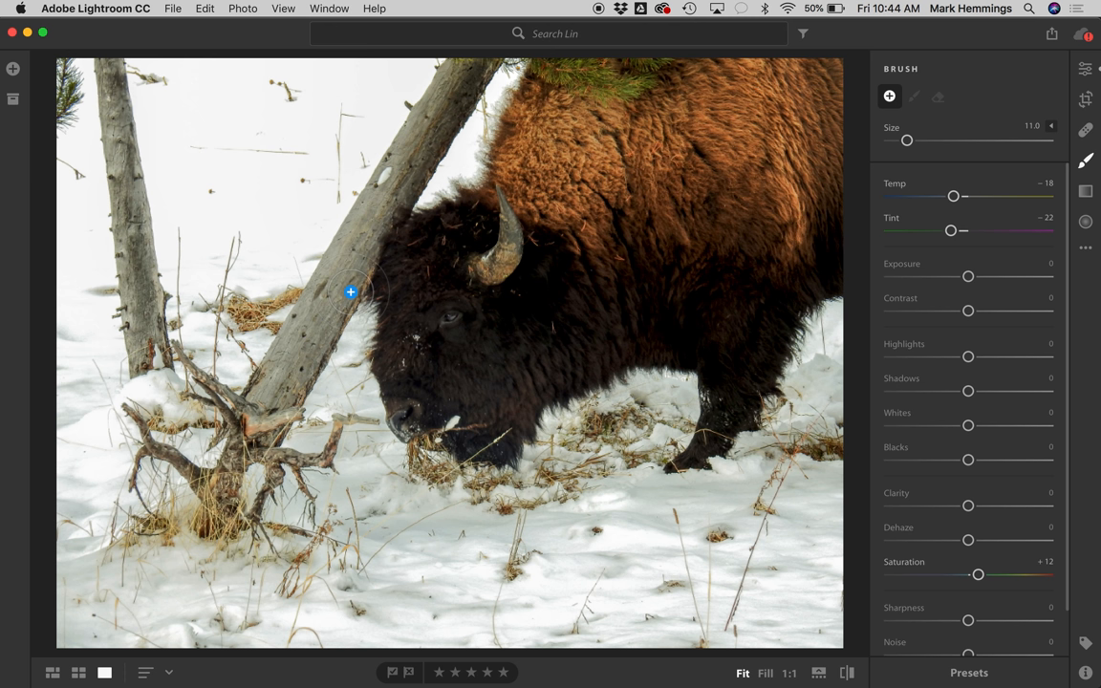
mouse_move(432, 241)
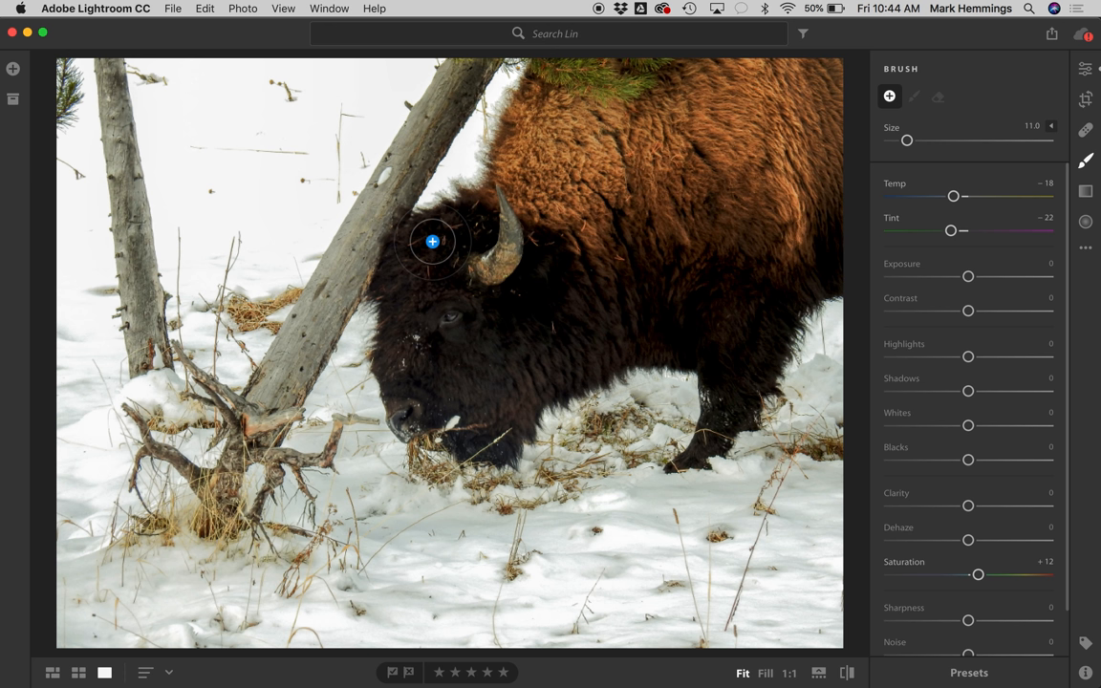
mouse_move(244, 425)
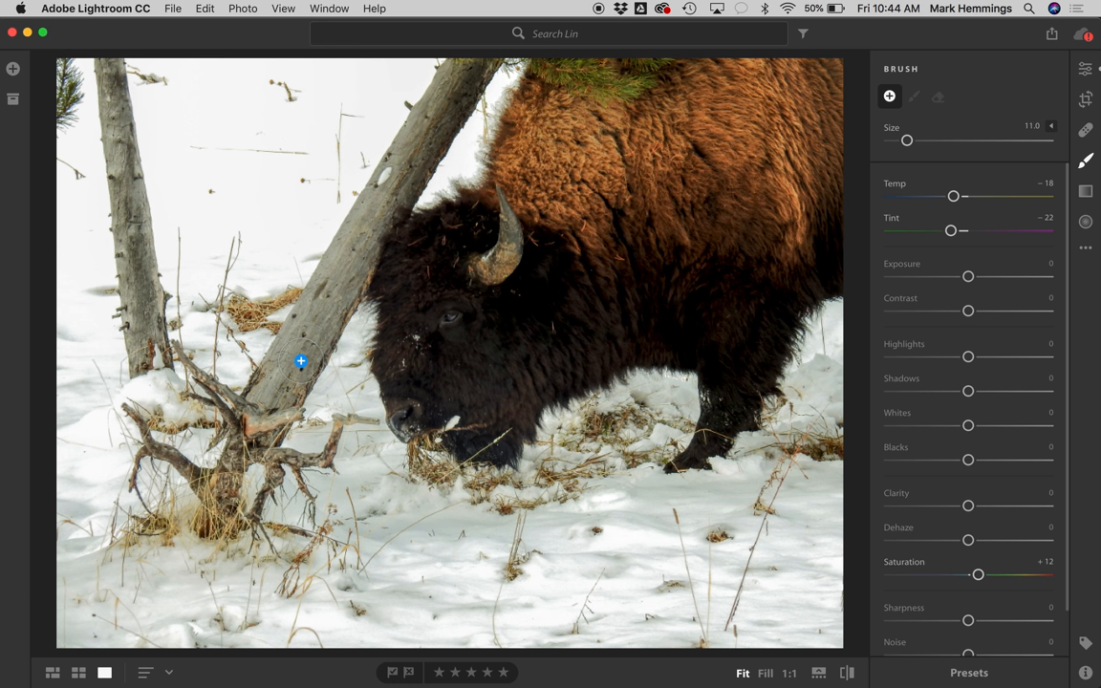
mouse_move(608, 350)
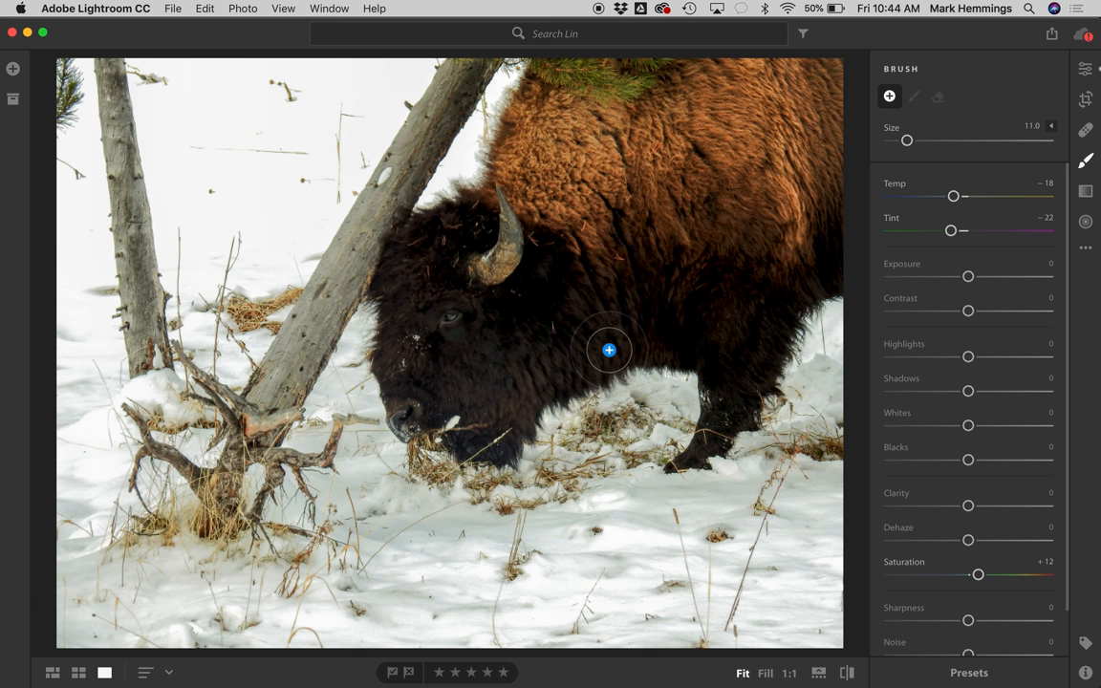
mouse_move(817, 212)
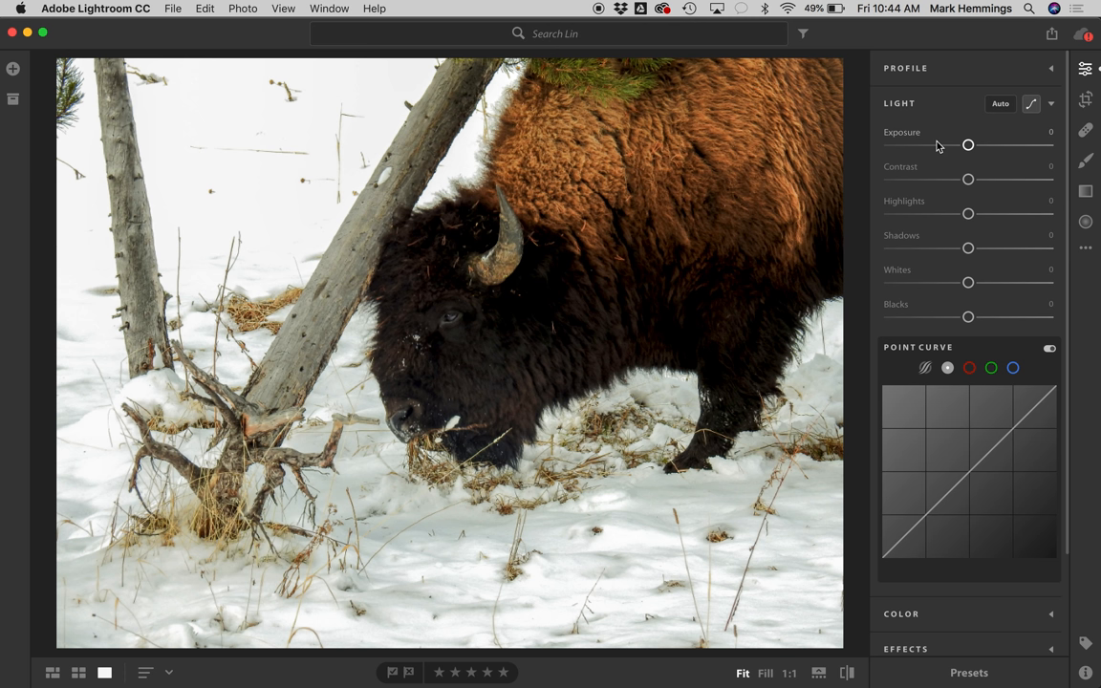
mouse_move(921, 212)
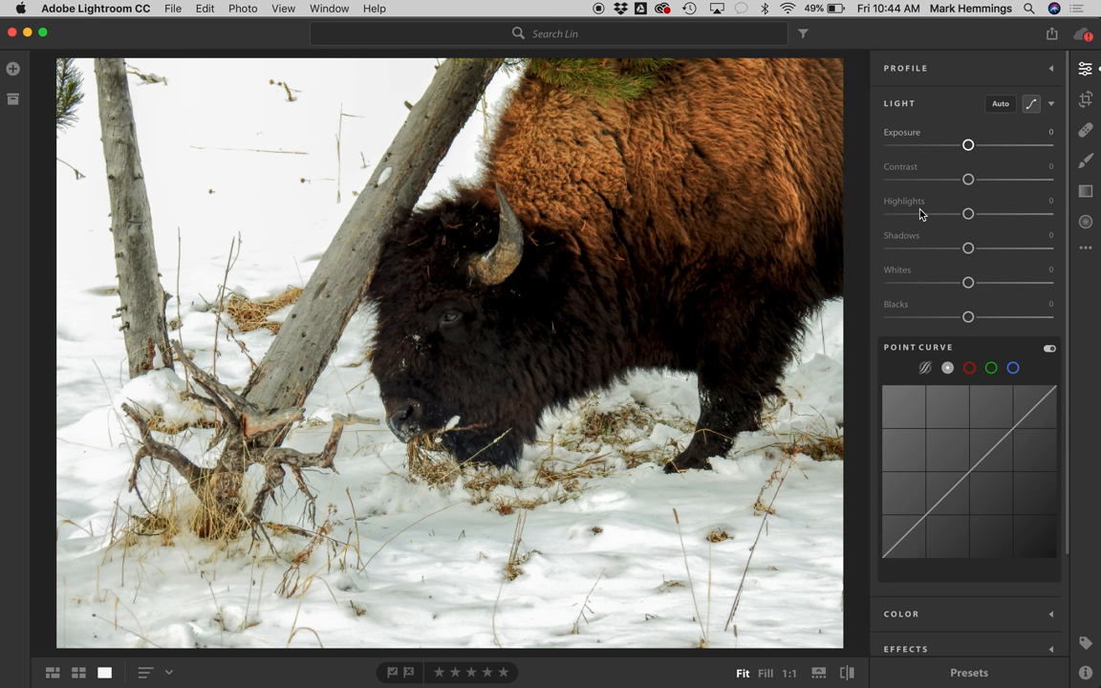
Test the bison's global Highlights at -100, return them to 0, and start a brush adjustment.
drag(967, 214, 891, 214)
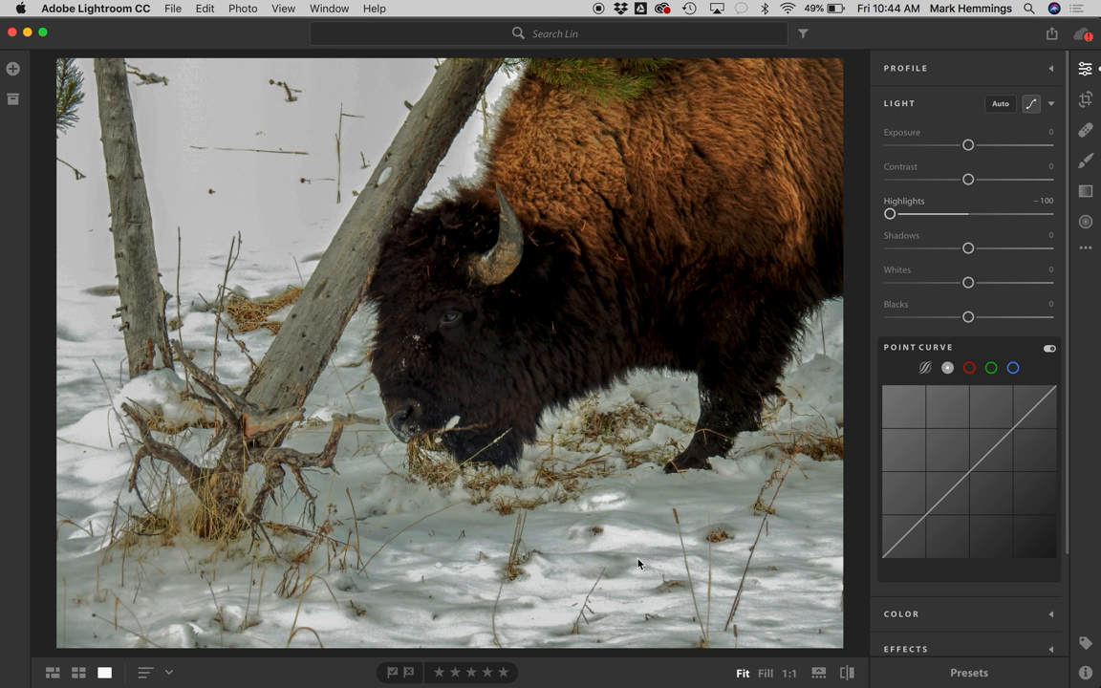
mouse_move(291, 527)
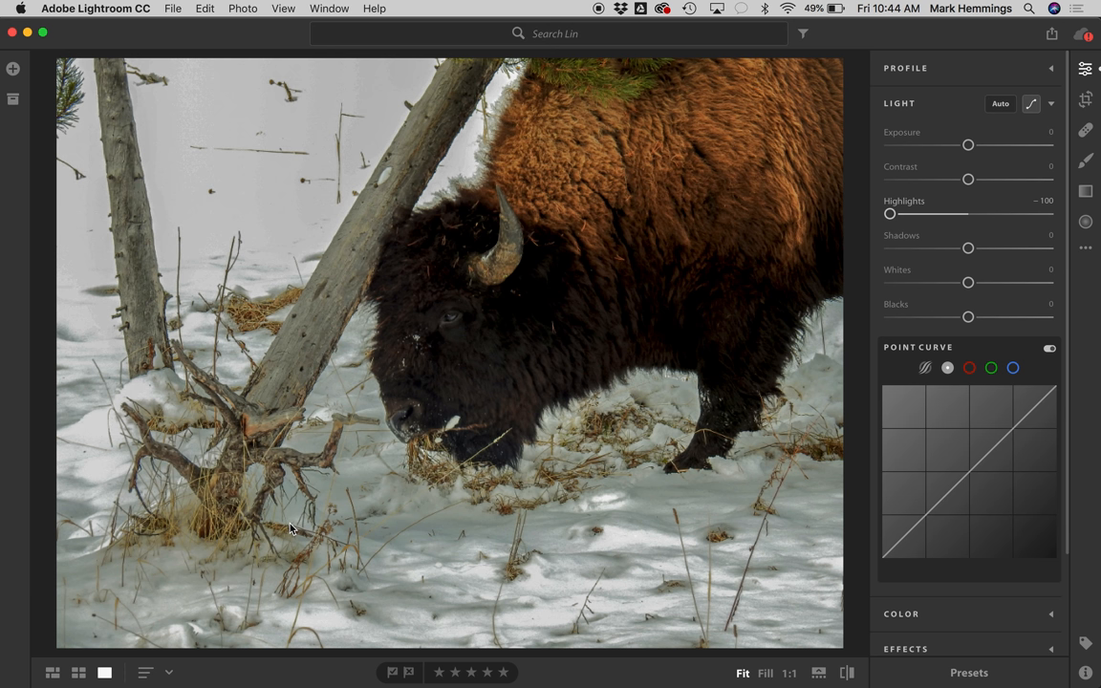
mouse_move(294, 218)
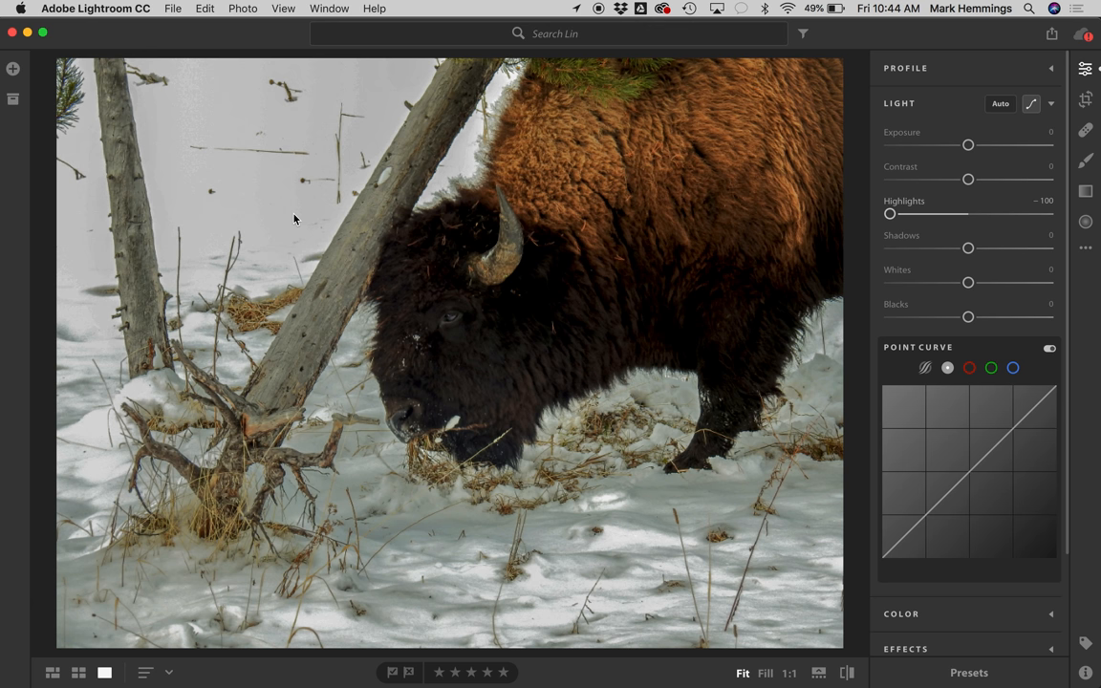
drag(891, 214, 967, 214)
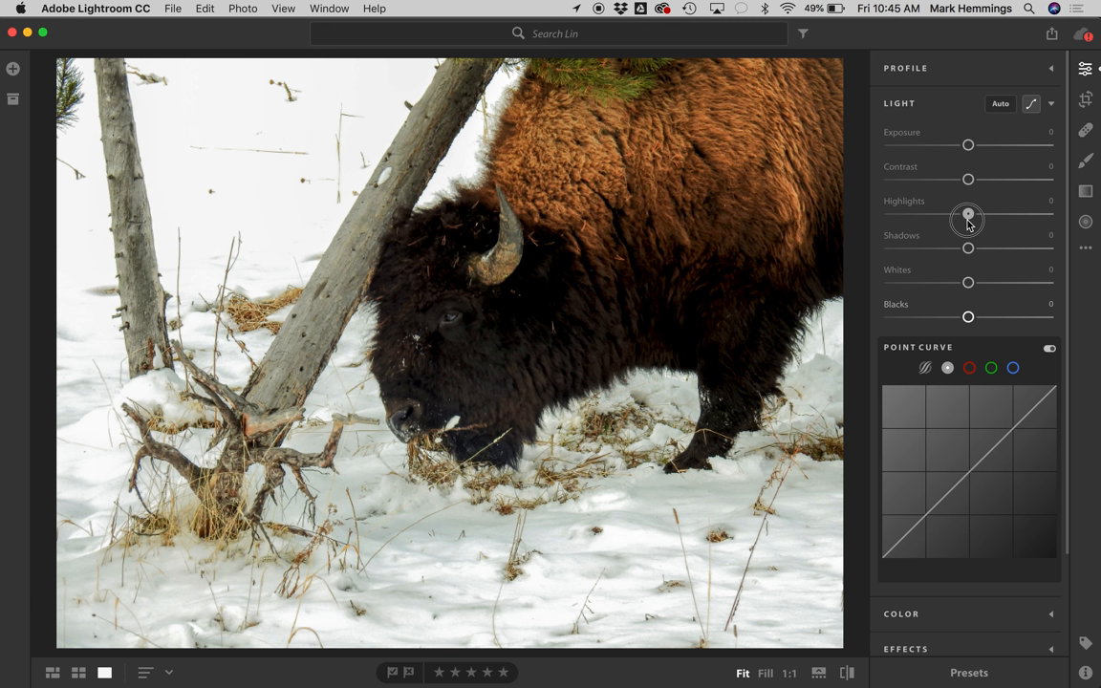
mouse_move(910, 209)
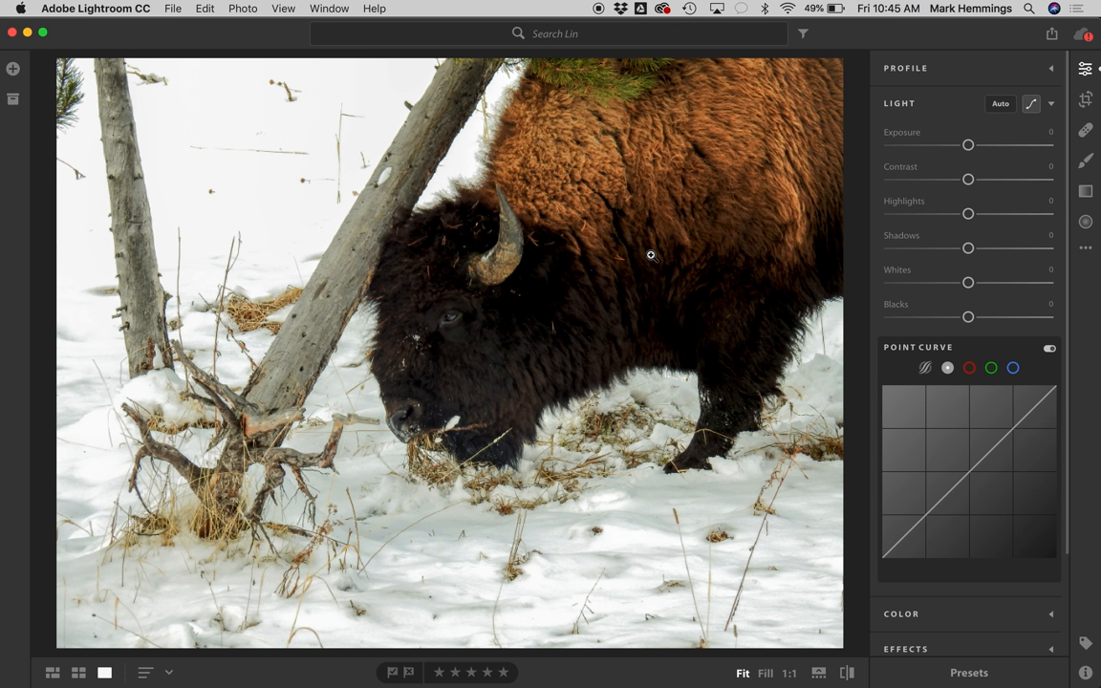
mouse_move(717, 199)
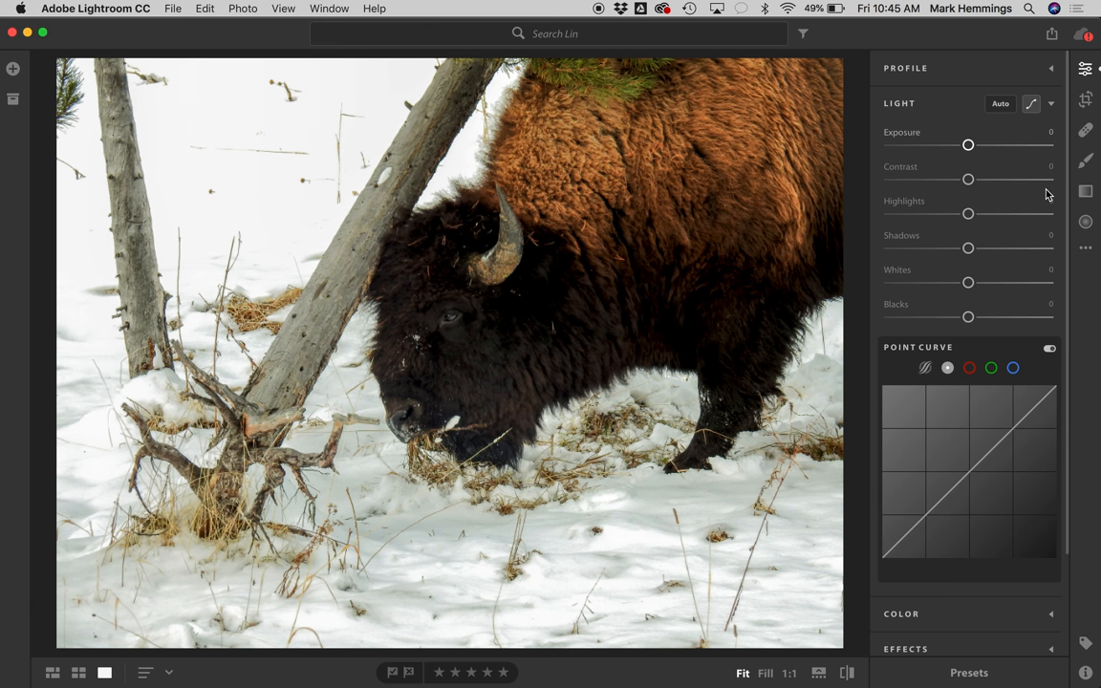
click(1086, 160)
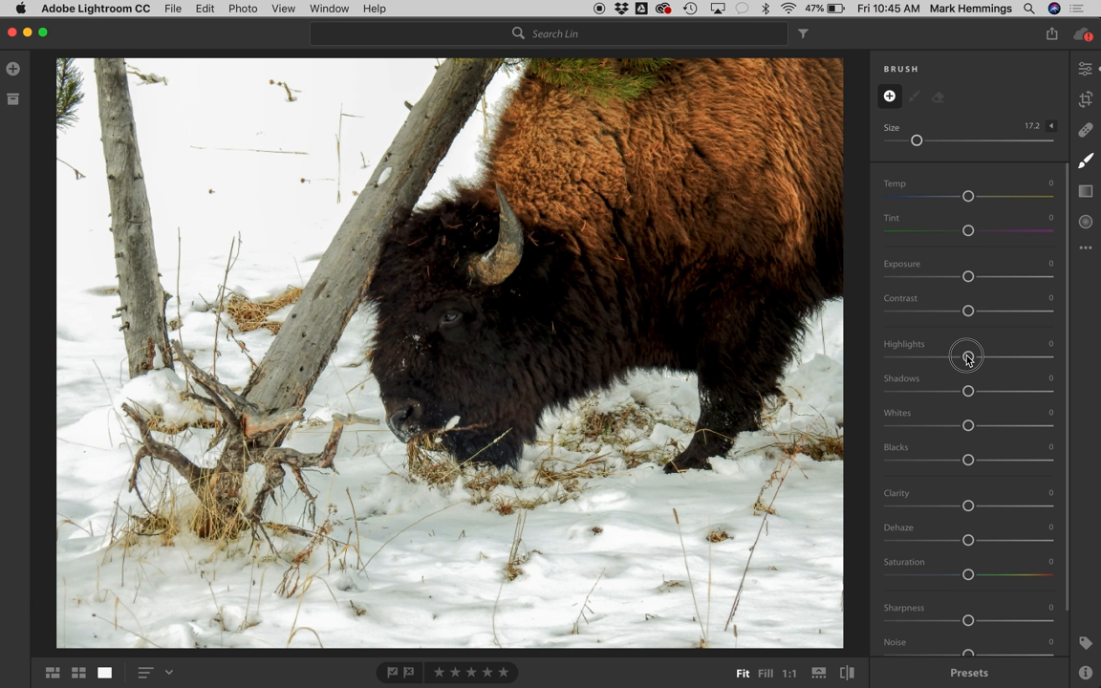
Brush the snow with Highlights dragged far negative, then return Highlights to 0 and leave the bison photo.
drag(967, 358, 902, 357)
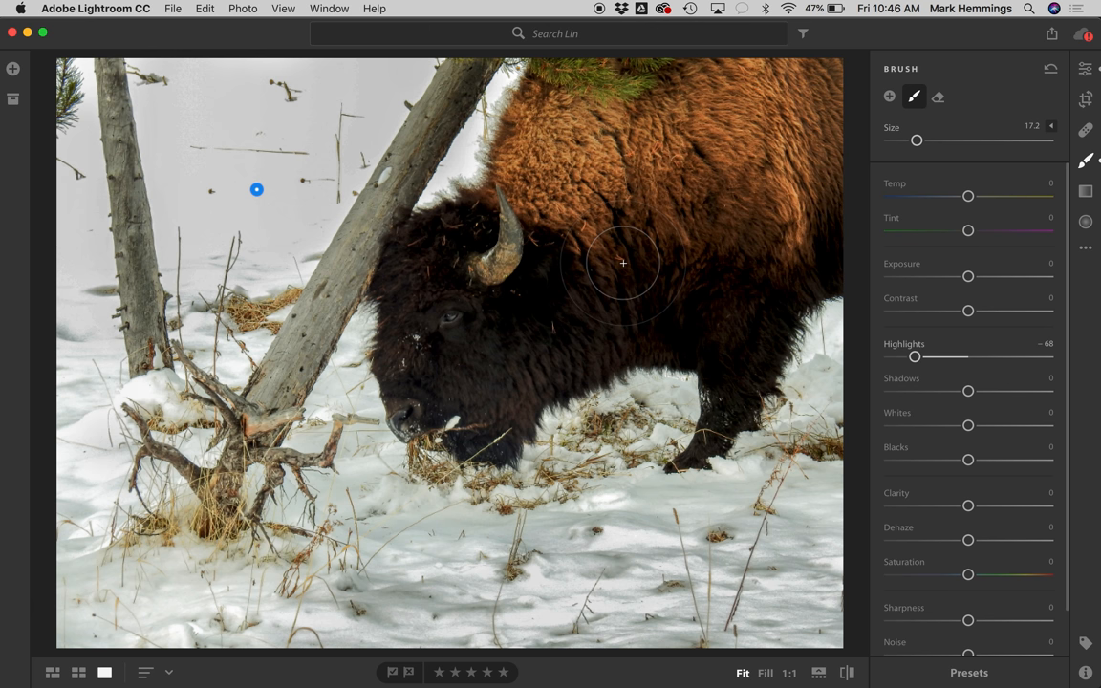
drag(913, 358, 965, 357)
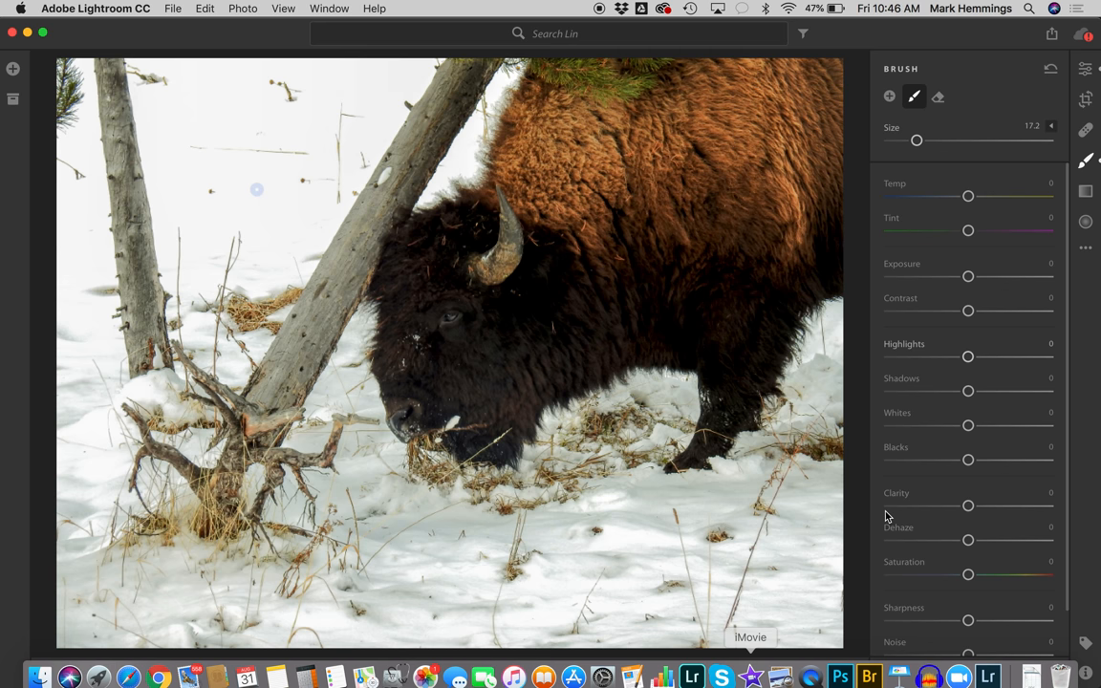
click(348, 608)
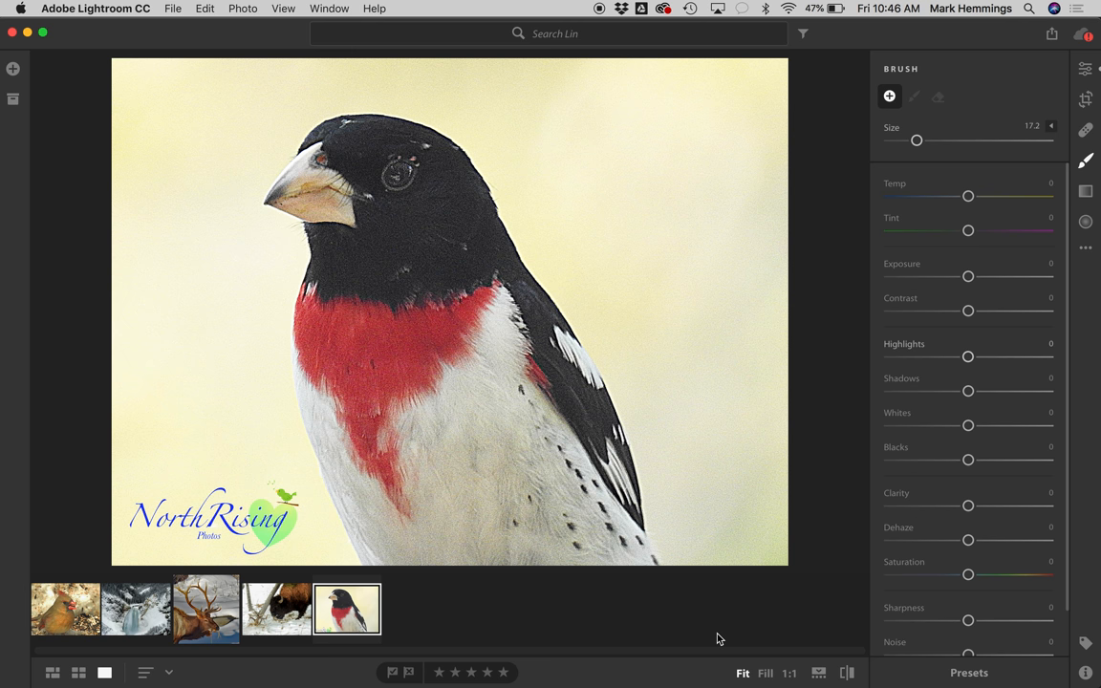
Select the rose-breasted grosbeak image from the filmstrip.
click(818, 673)
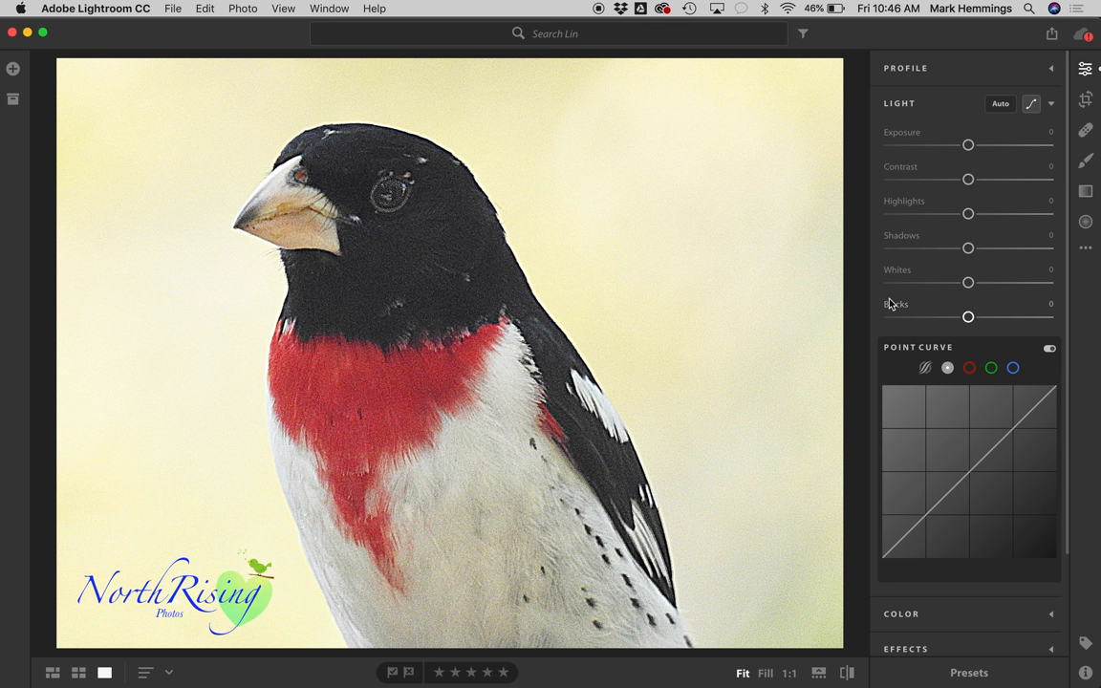
Pull the grosbeak's Blacks down to about -74 and start the Crop & Rotate tool.
drag(967, 318, 967, 317)
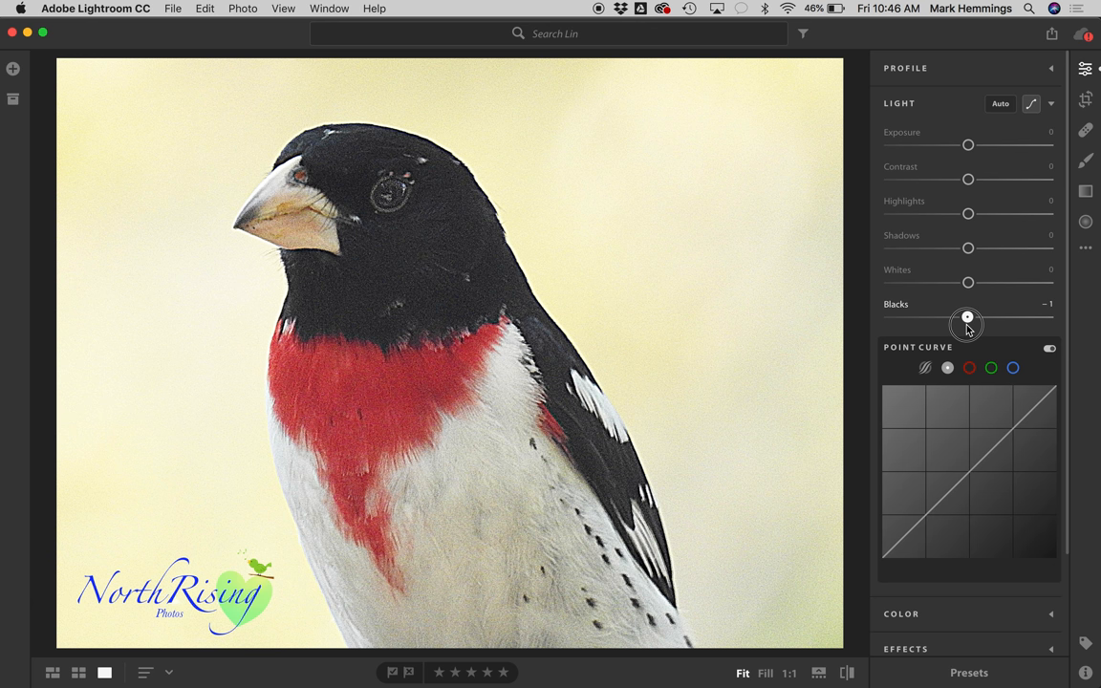
drag(967, 318, 910, 317)
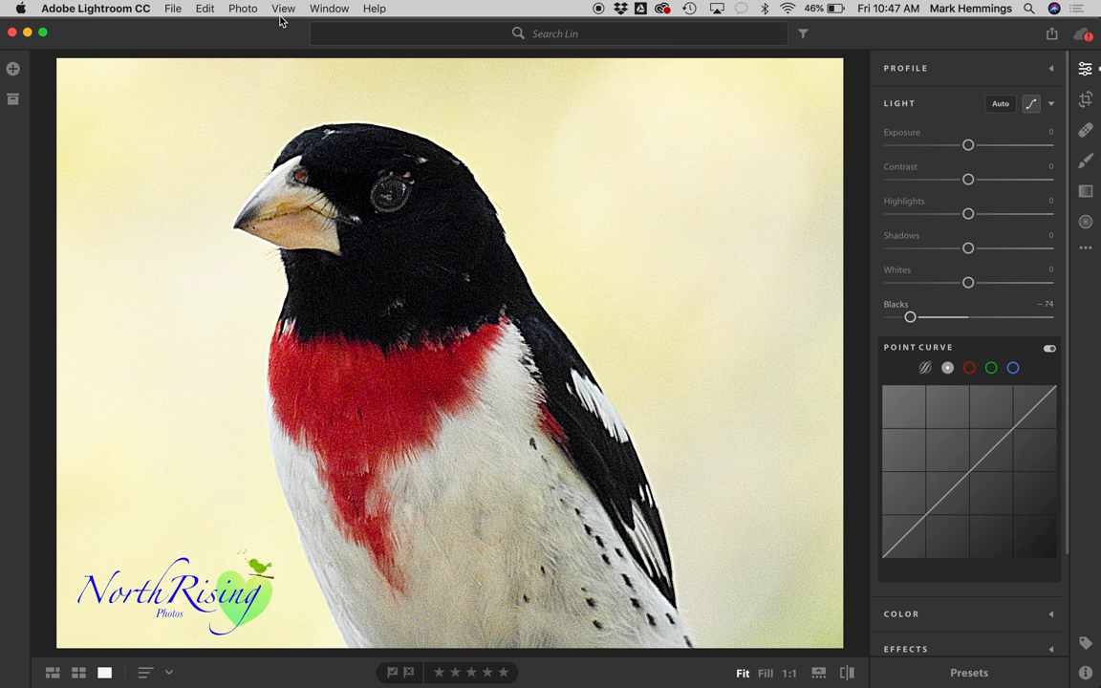
click(1086, 100)
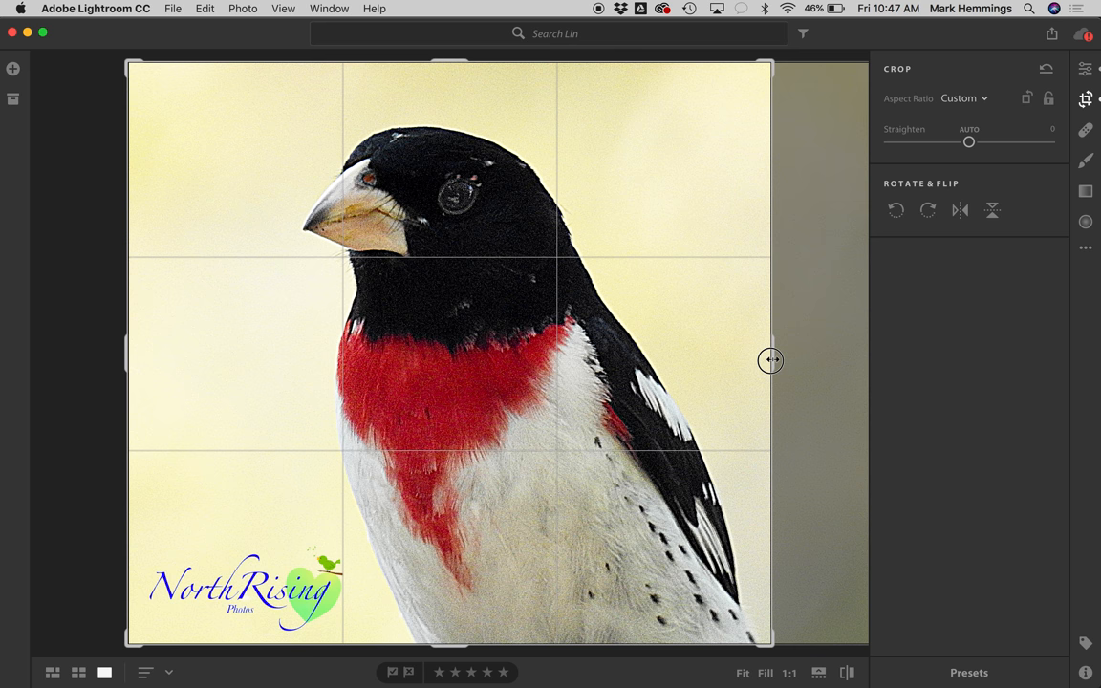